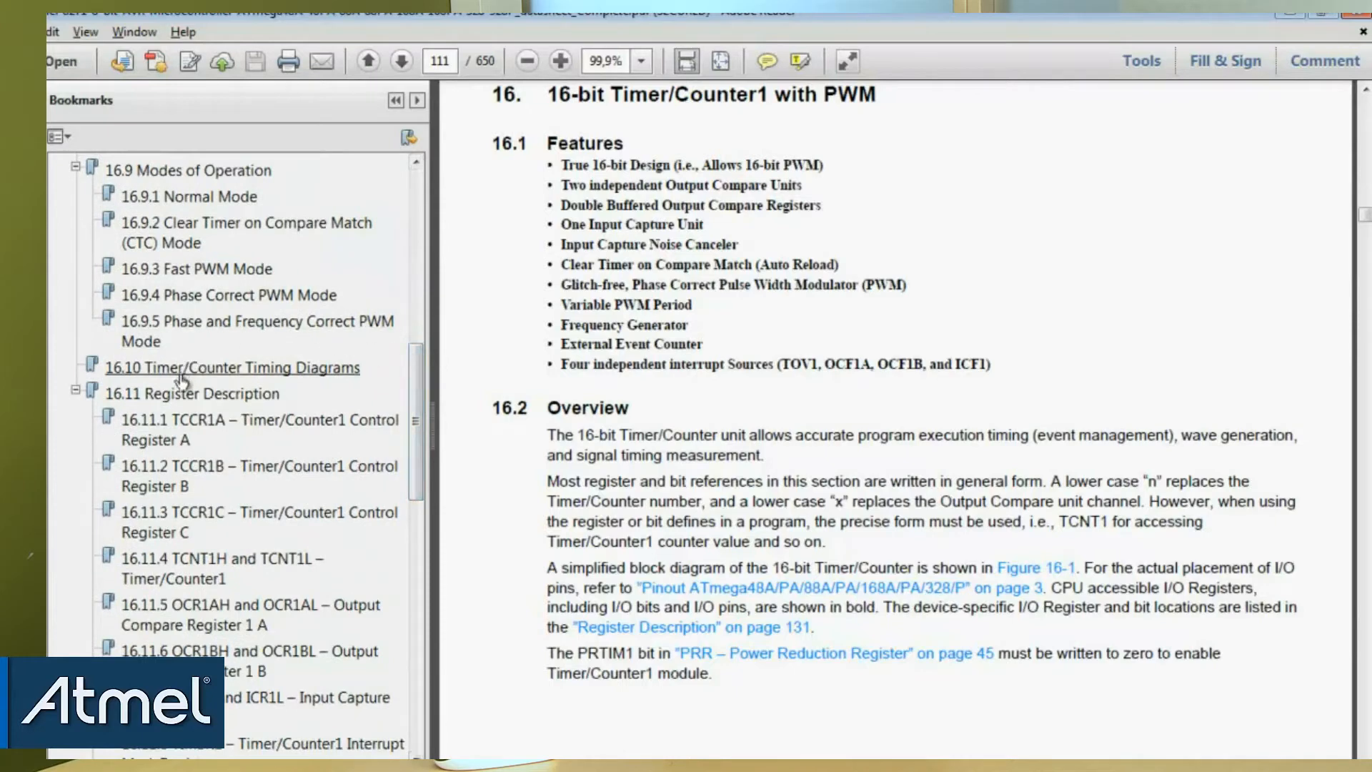
- Bring up Table 16-4 in the TCCR1A section, noting WGM12 = 1 selects CTC mode
{"action": "left_click", "coordinate": [193, 394]}
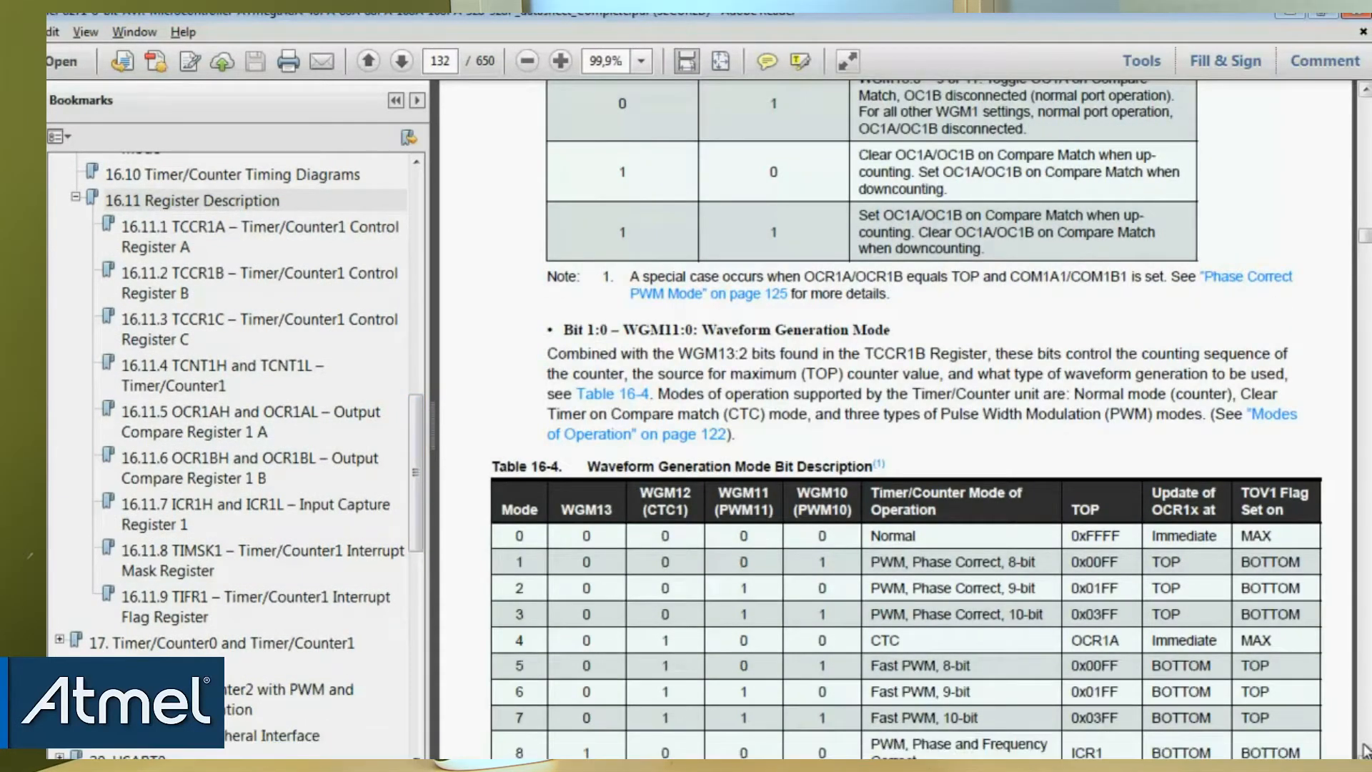
{"action": "scroll", "scroll_direction": "down", "scroll_amount": 3}
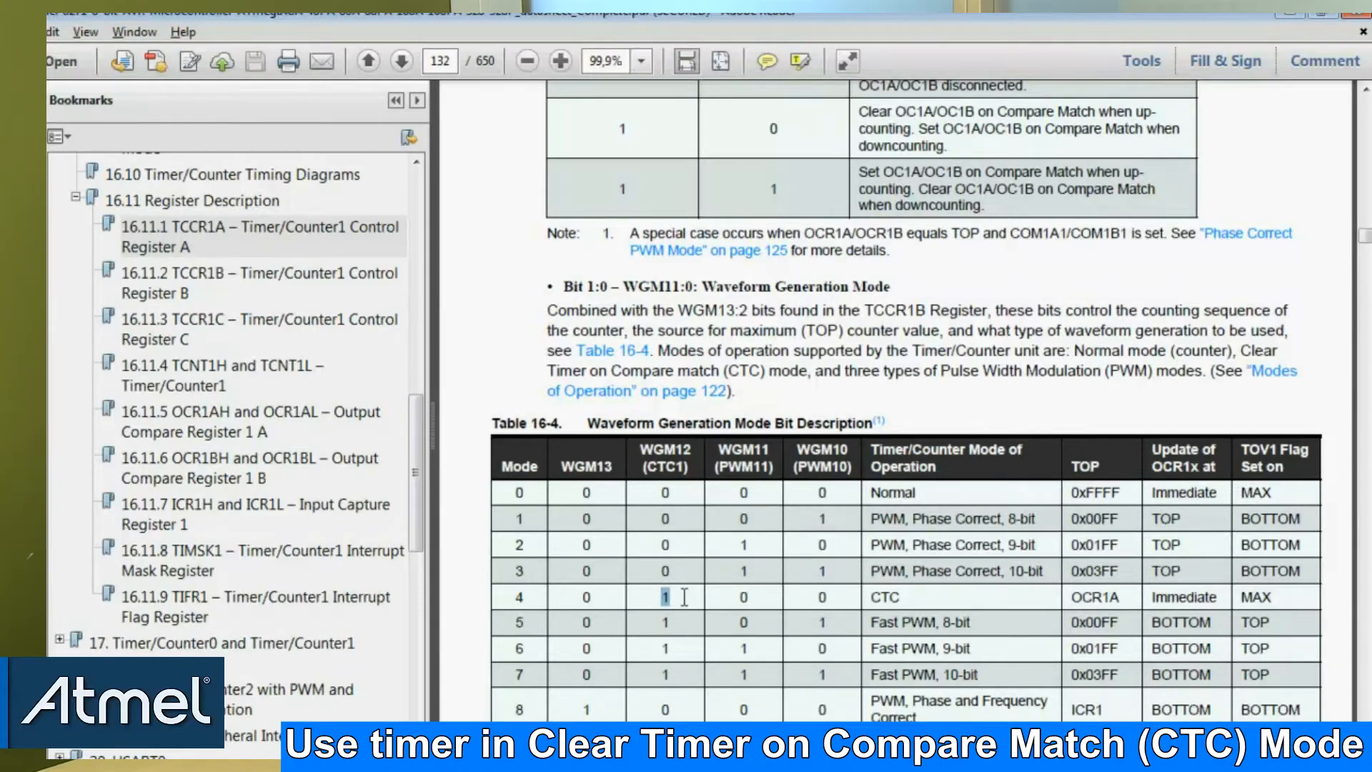
{"action": "left_click", "coordinate": [400, 62]}
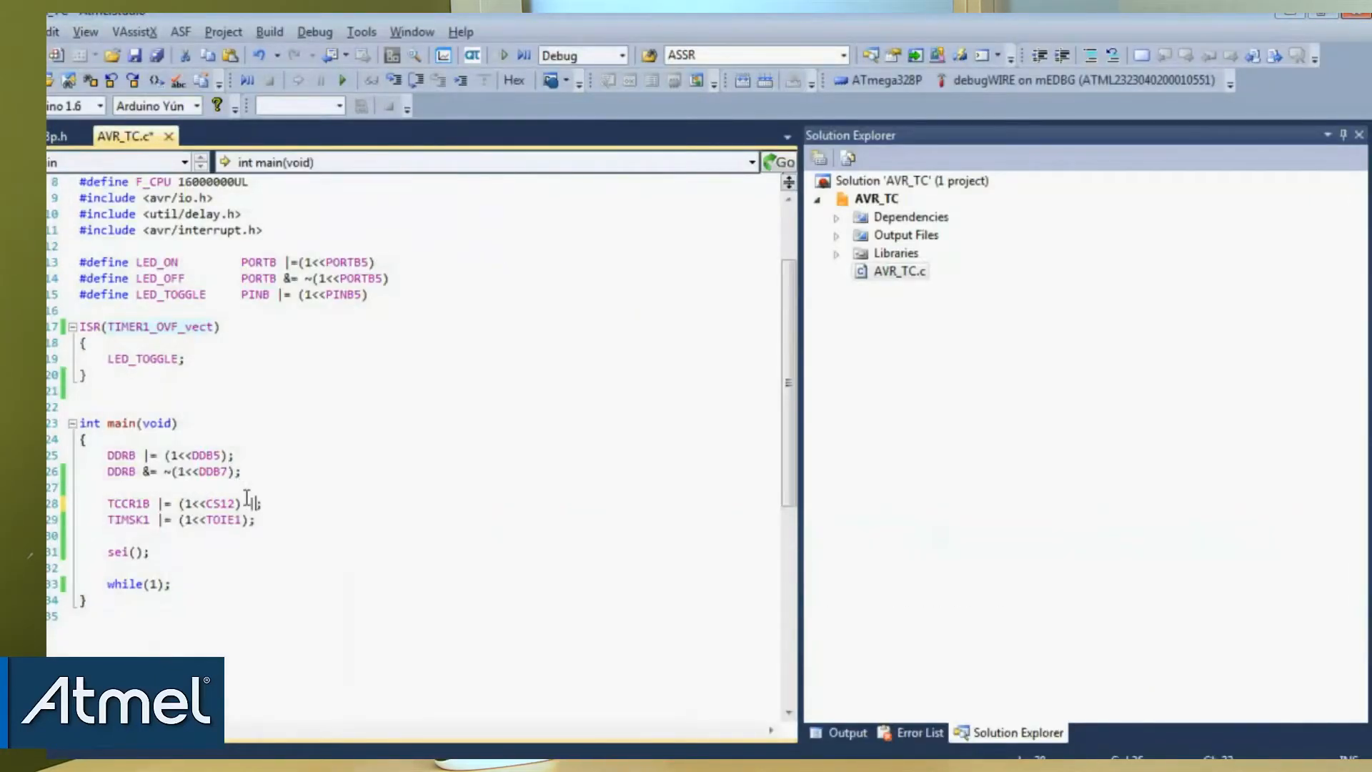
- Append | (1<<WGM12) to the TCCR1B |= (1<<CS12) statement in main
{"action": "type", "text": "(1"}
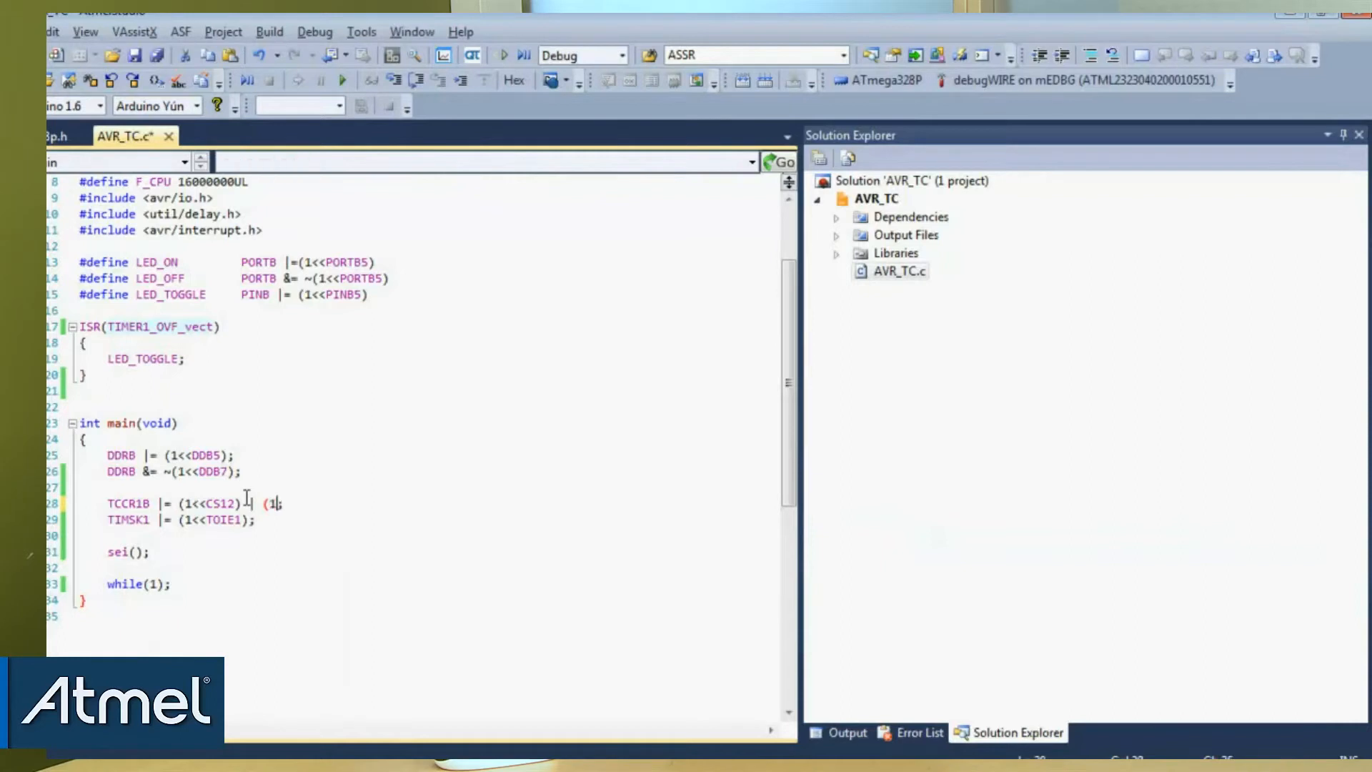
{"action": "type", "text": "WGM12"}
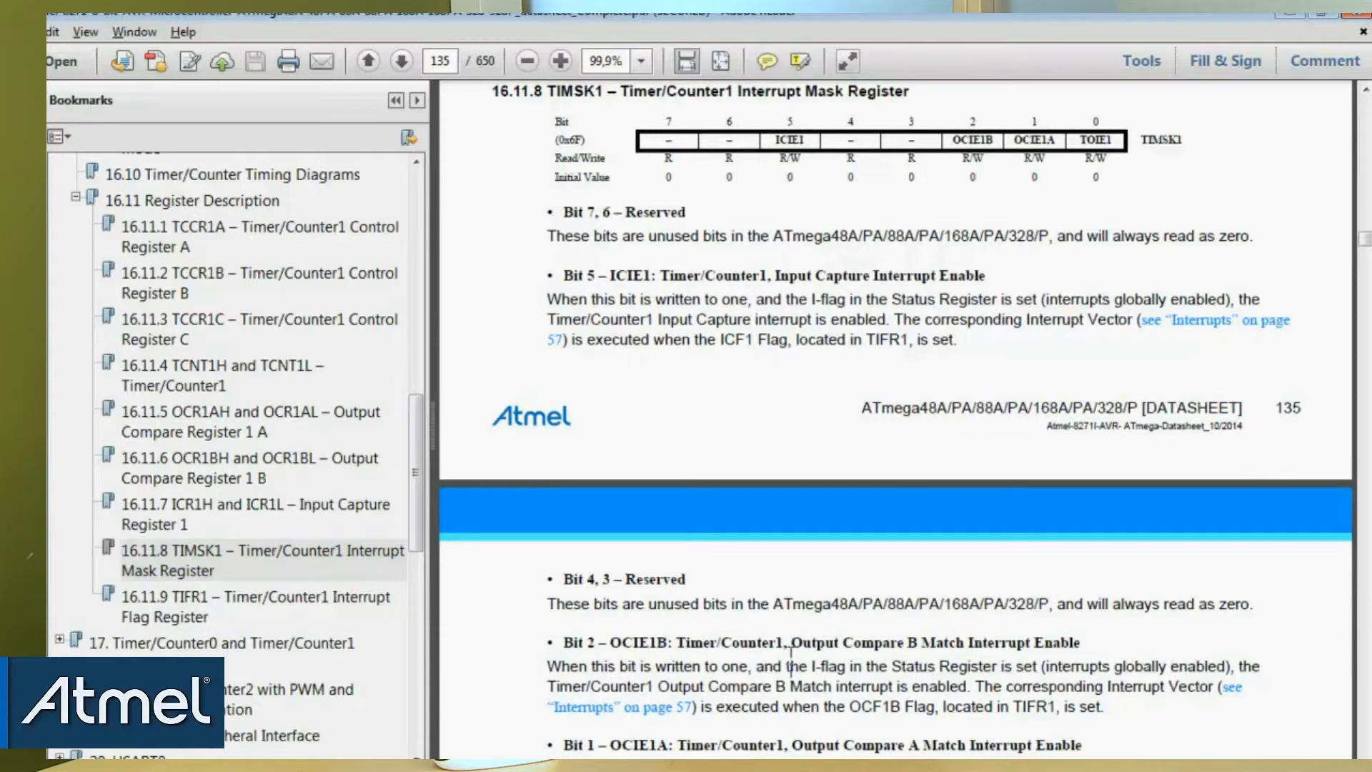
- Jump to the 16.11.8 TIMSK1 interrupt mask register description
{"action": "double_click", "coordinate": [640, 745]}
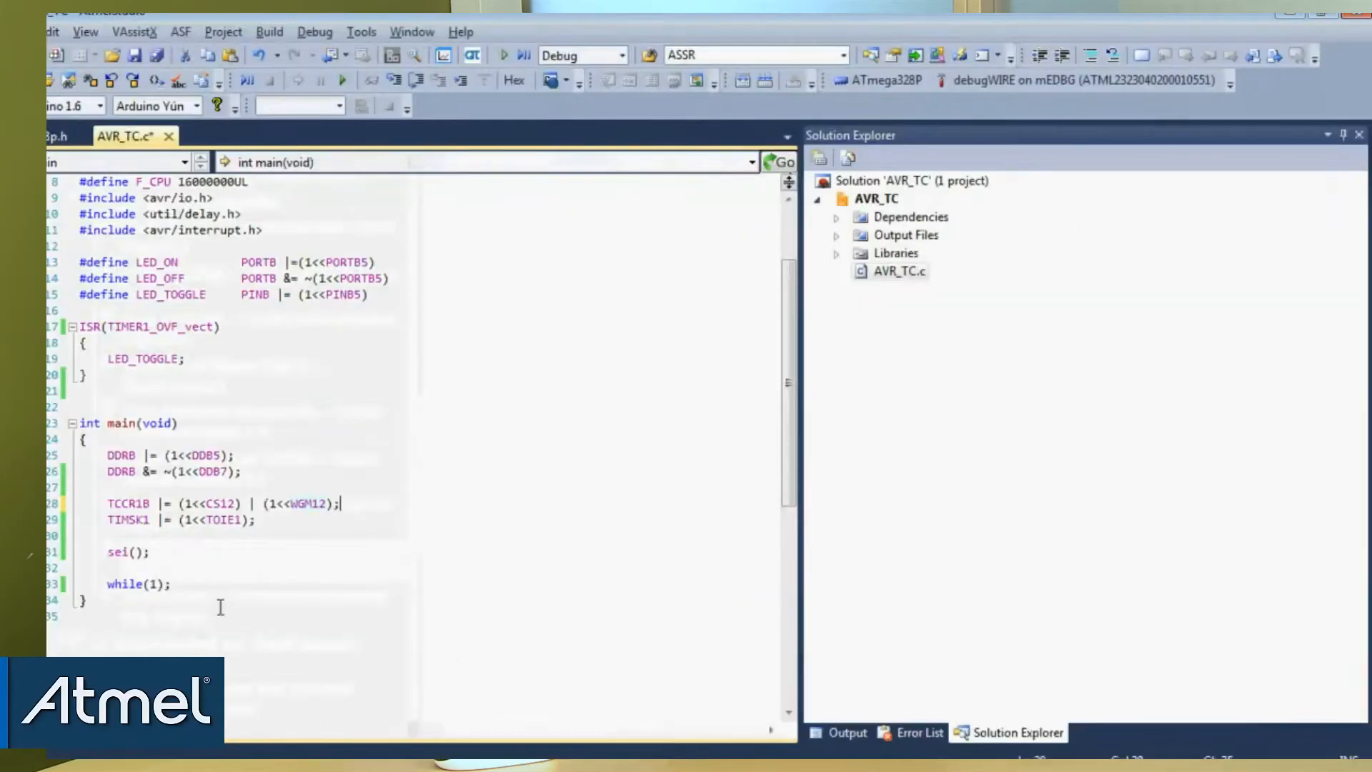
{"action": "mouse_move", "coordinate": [221, 519]}
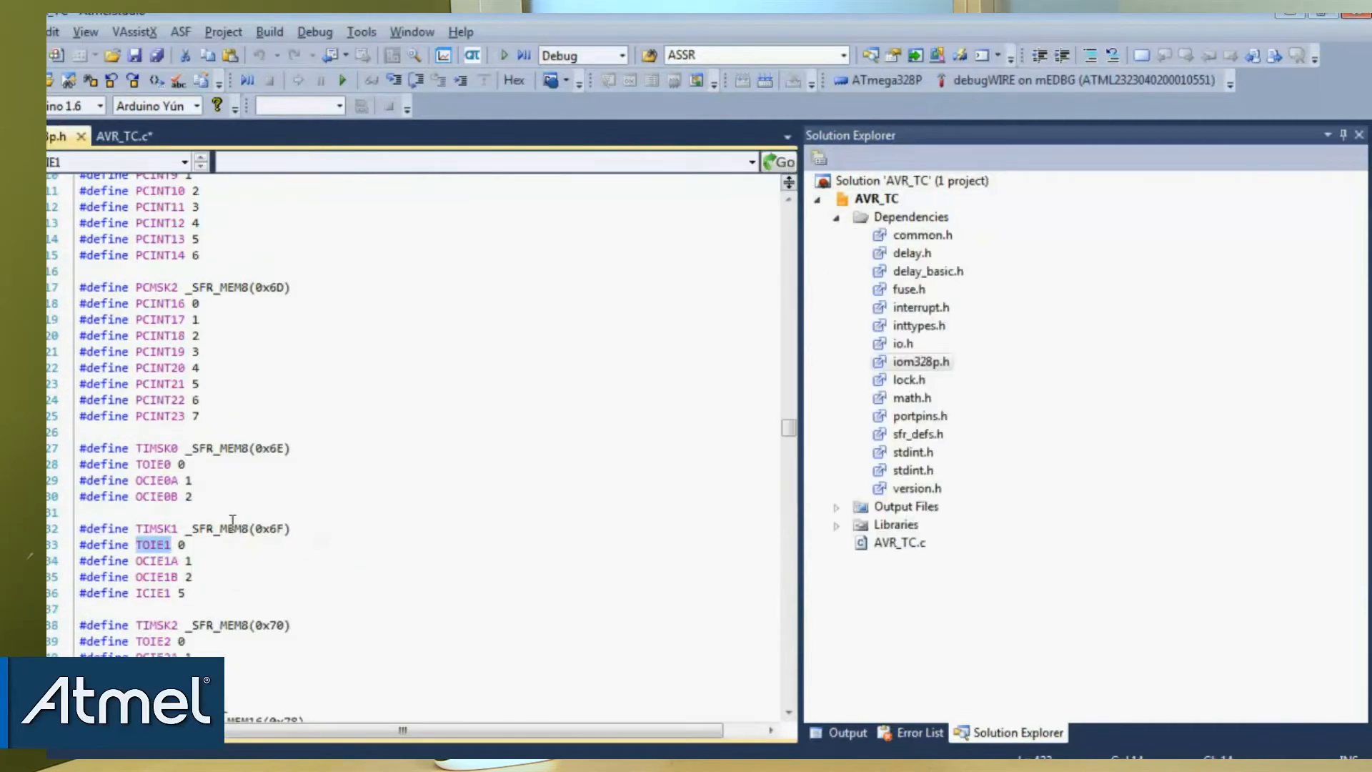
- Enable OCIE1A in TIMSK1 and switch the ISR to TIMER1_COMPA_vect using iom328p.h names
{"action": "double_click", "coordinate": [156, 561]}
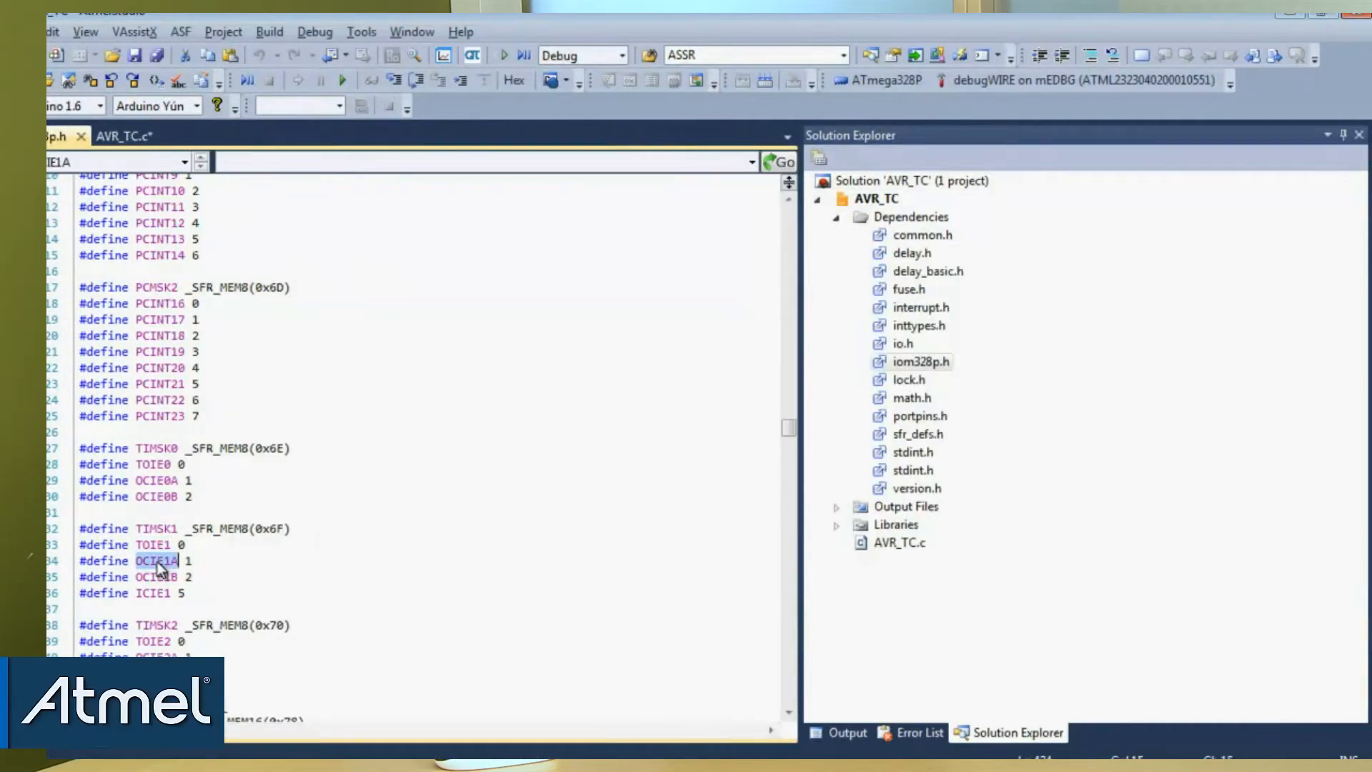
{"action": "left_click", "coordinate": [123, 135]}
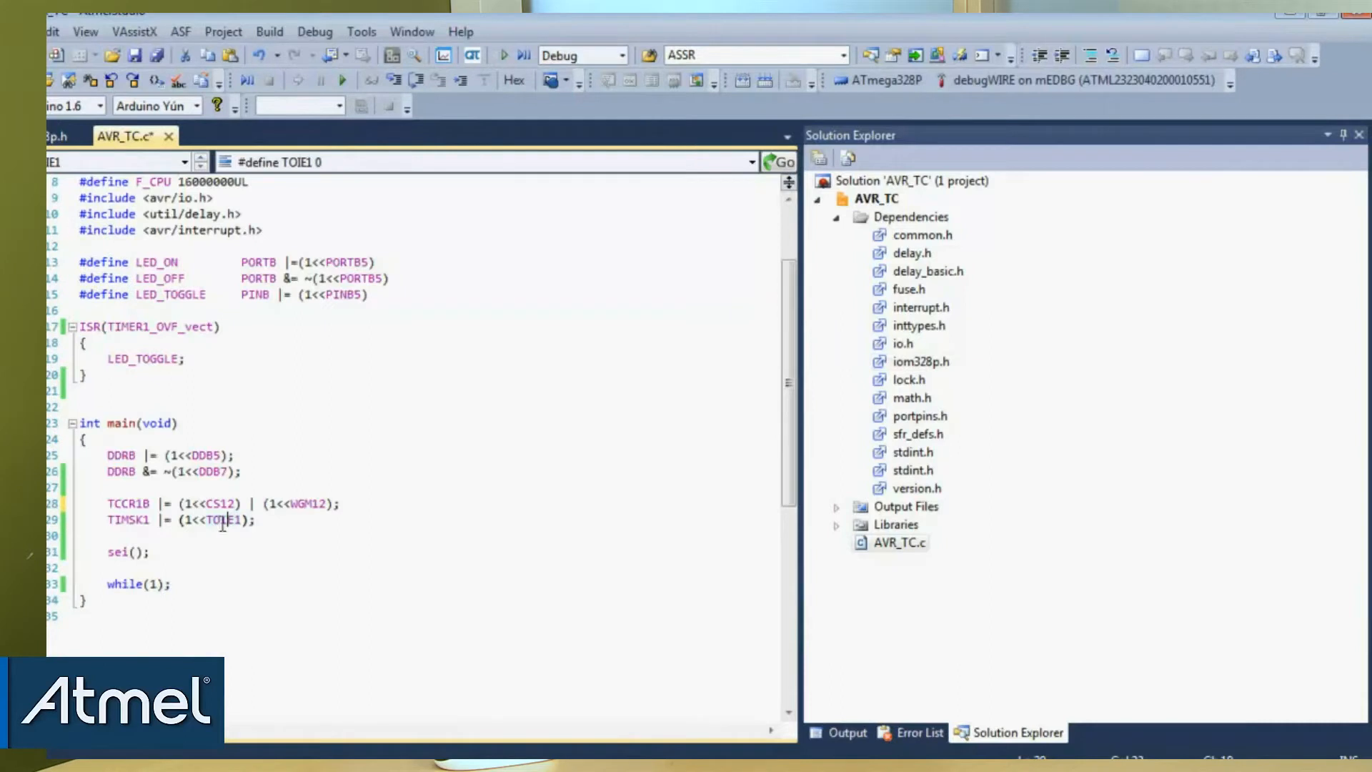
{"action": "type", "text": "OCIE1A"}
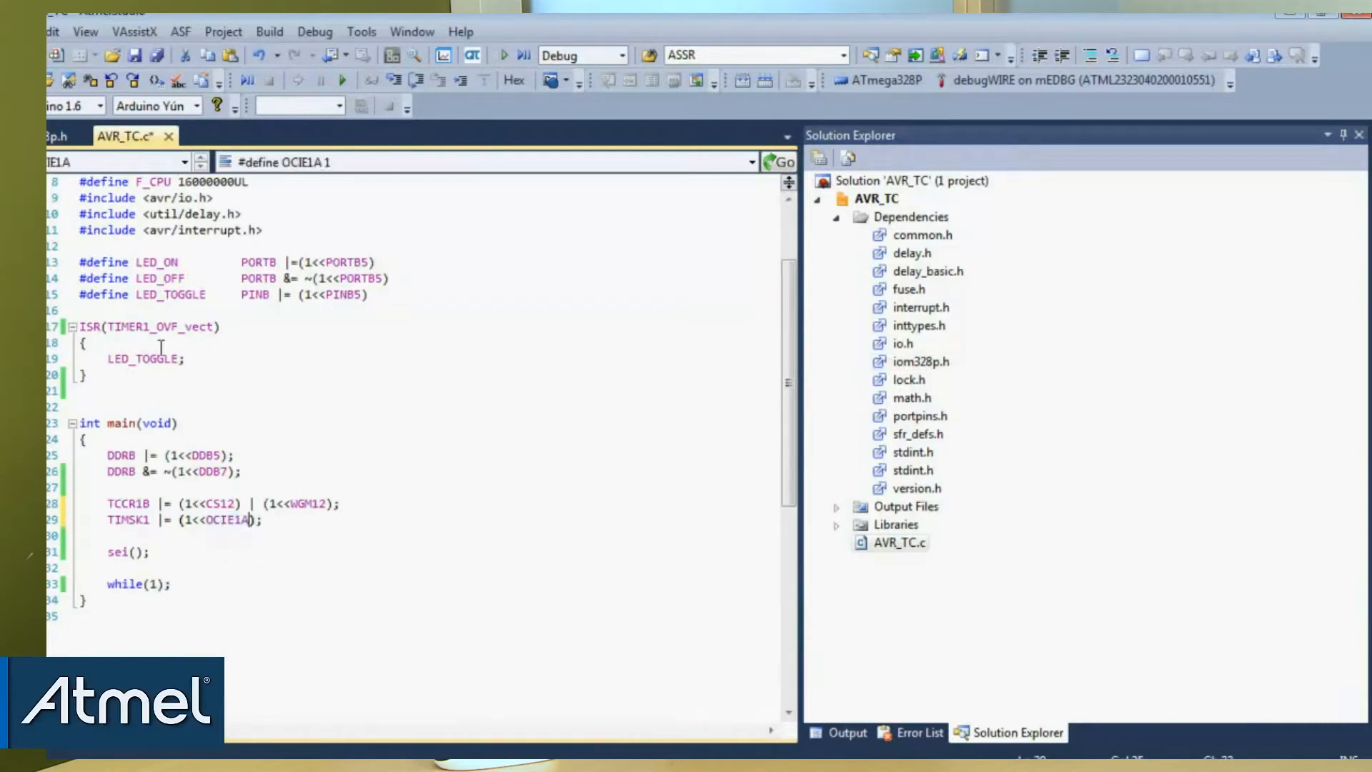
{"action": "mouse_move", "coordinate": [161, 325]}
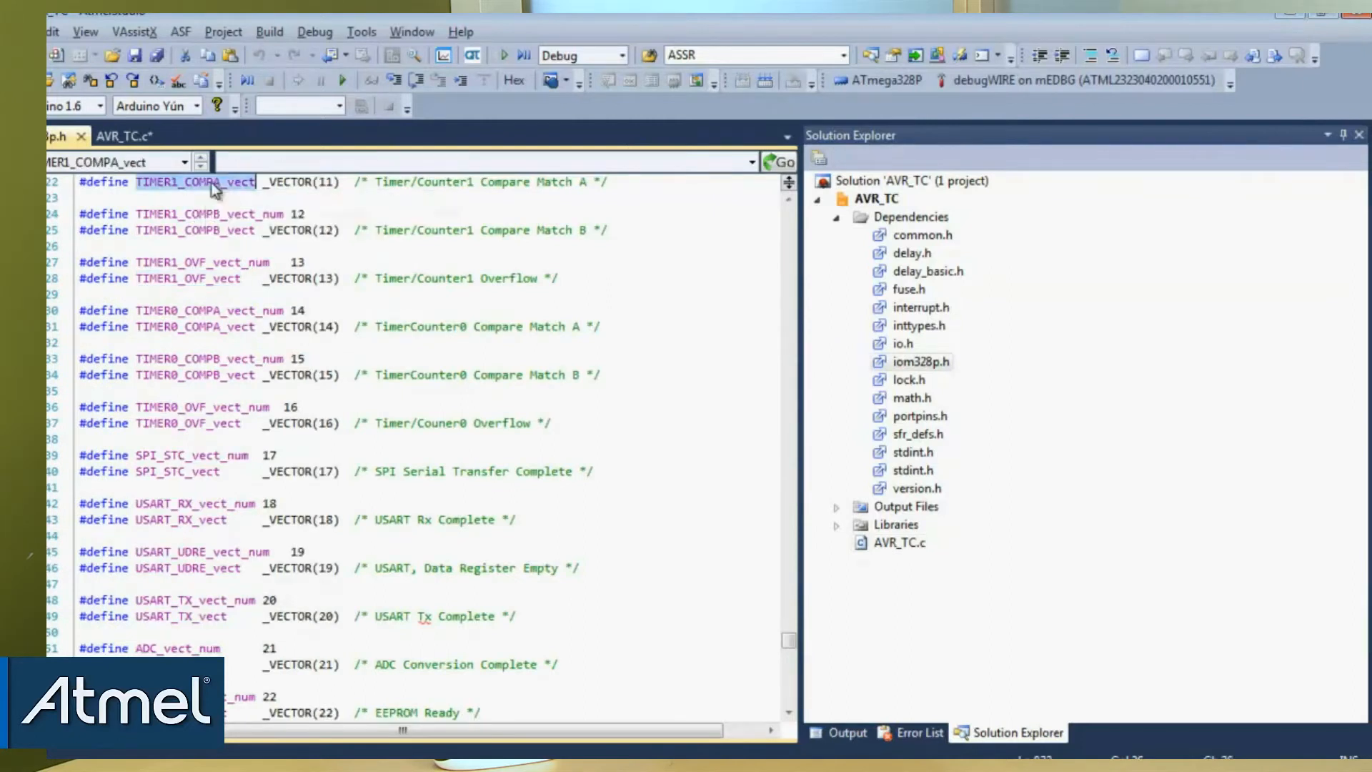
{"action": "left_click", "coordinate": [126, 137]}
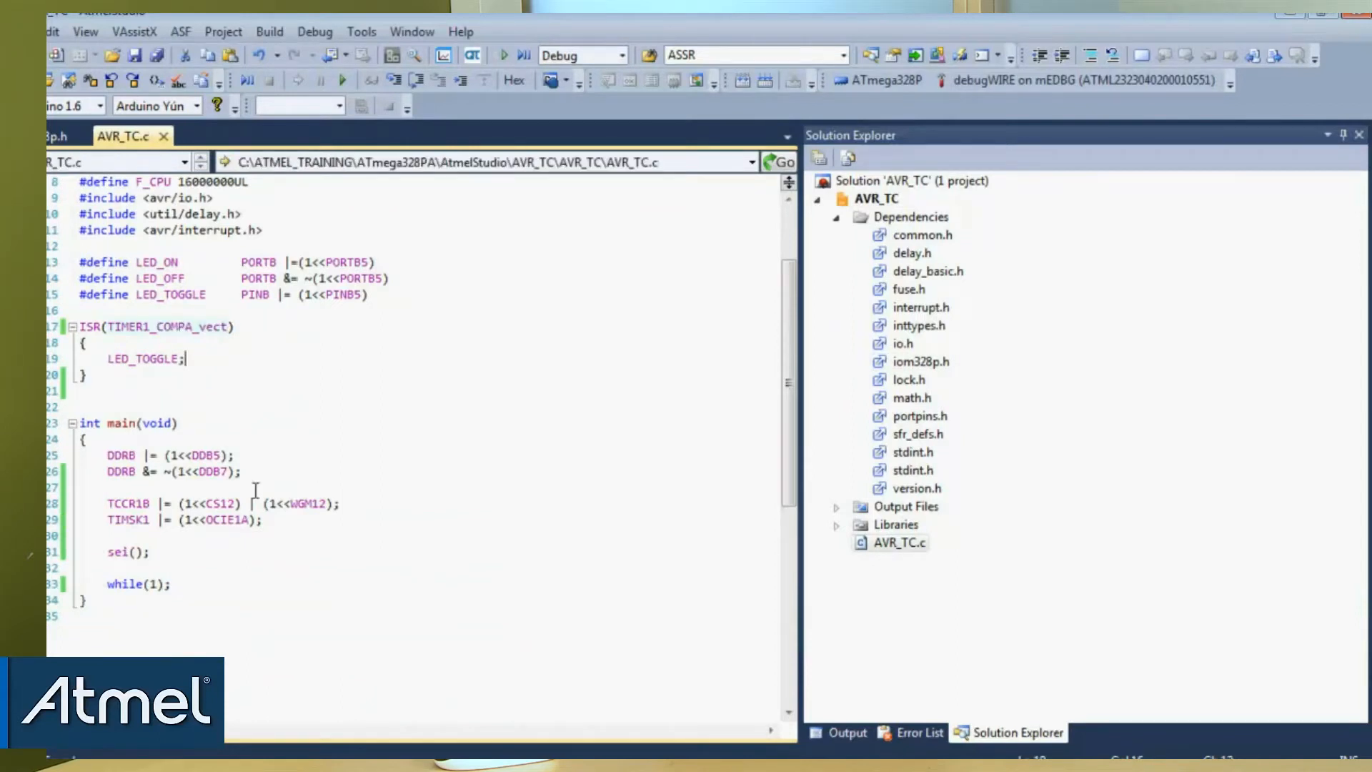
- Cut the TCCR1B and TIMSK1 setup lines out of main
{"action": "left_click_drag", "start_coordinate": [103, 503], "coordinate": [260, 519]}
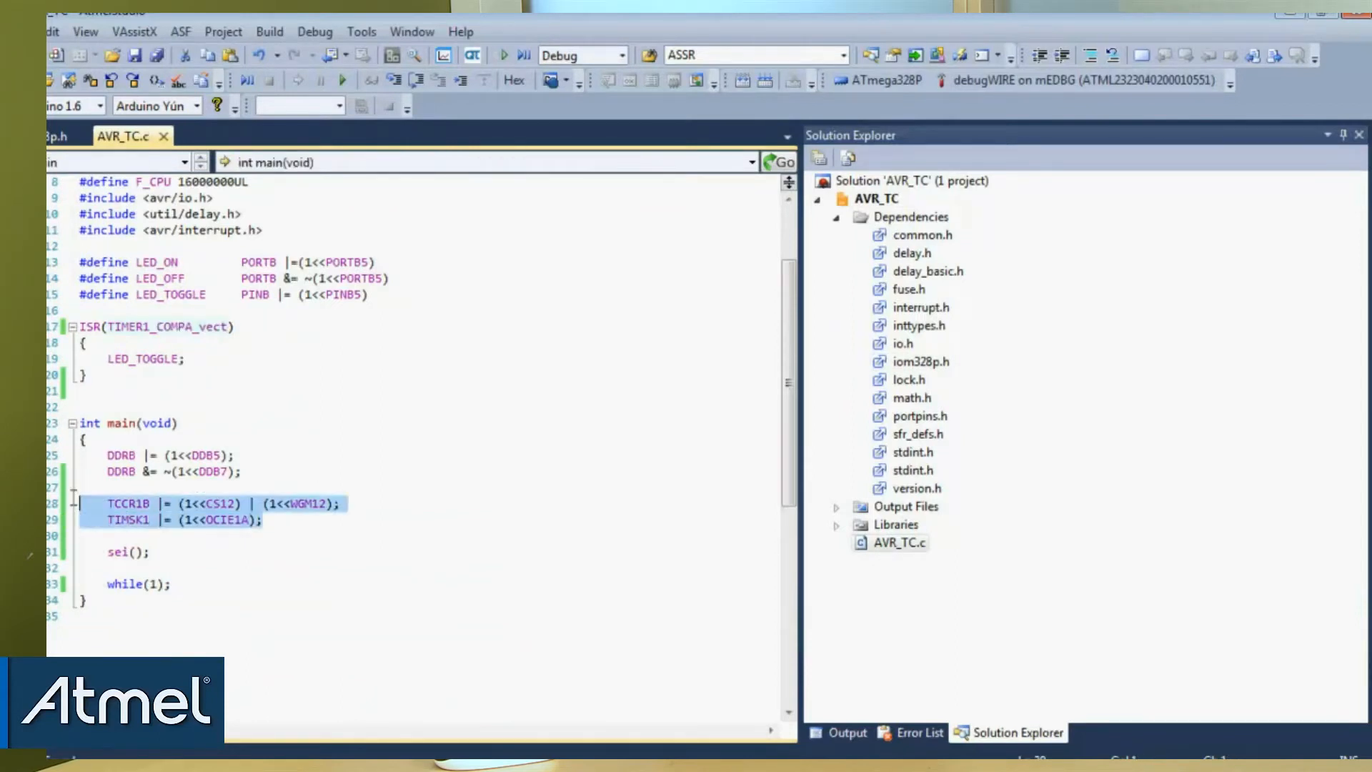
{"action": "key", "text": "Delete"}
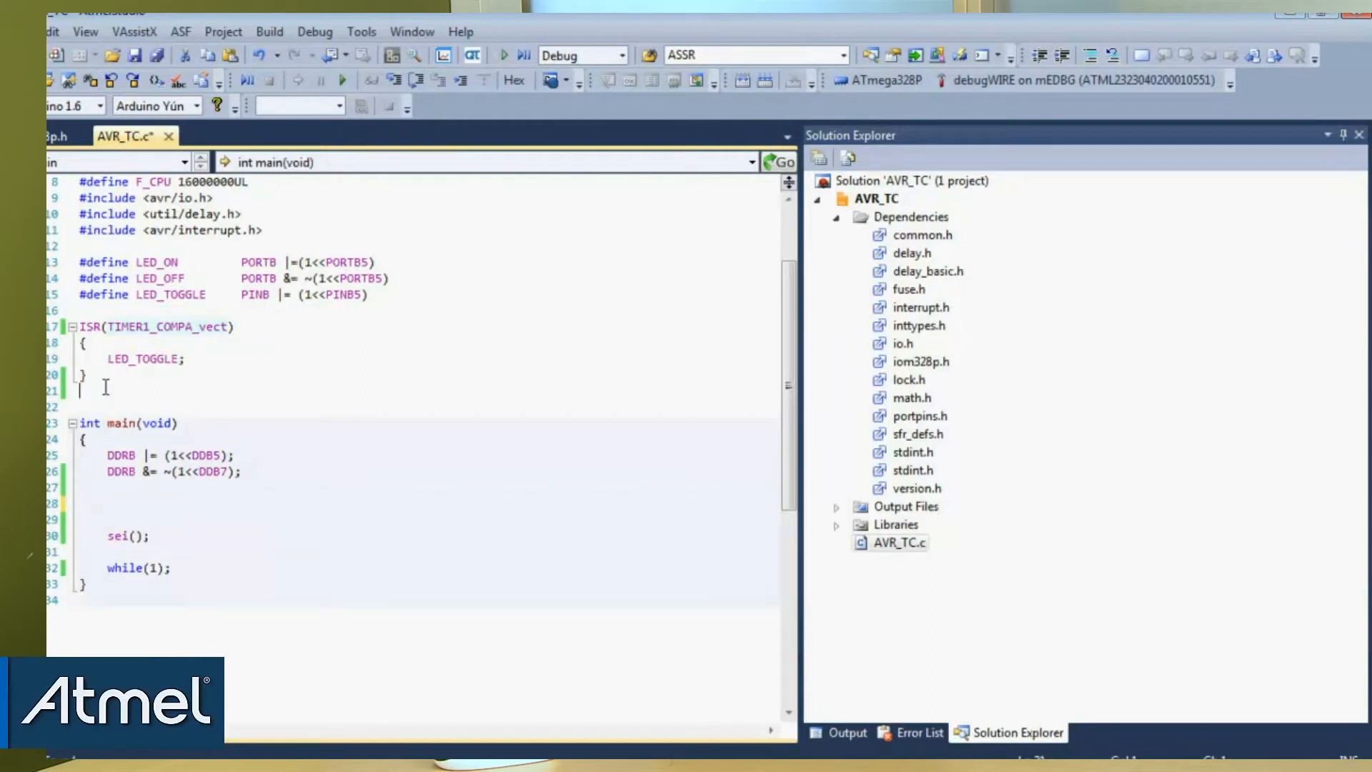
- Define void Timer_Frequency(uint8_t freq) above main holding the TCCR1B and TIMSK1 setup
{"action": "type", "text": "void Timer_Fr"}
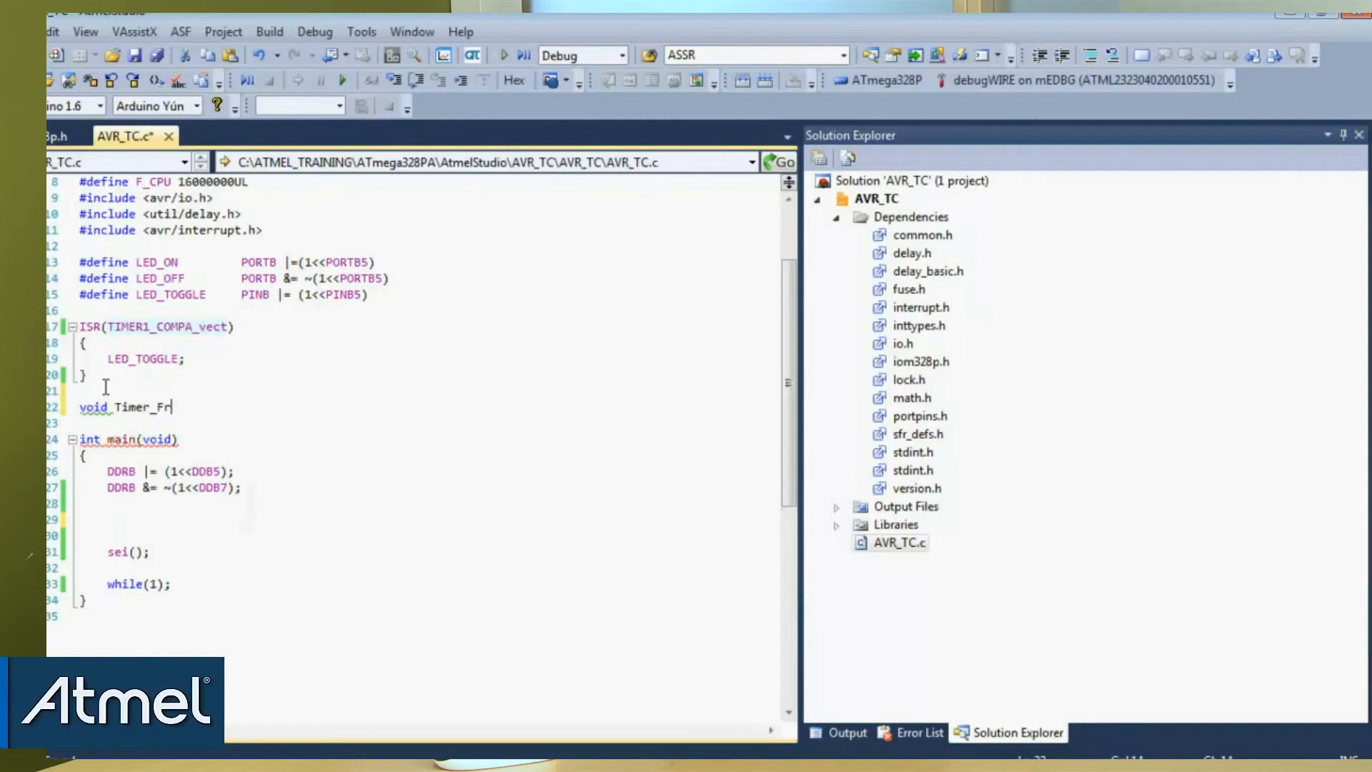
{"action": "type", "text": "equency()"}
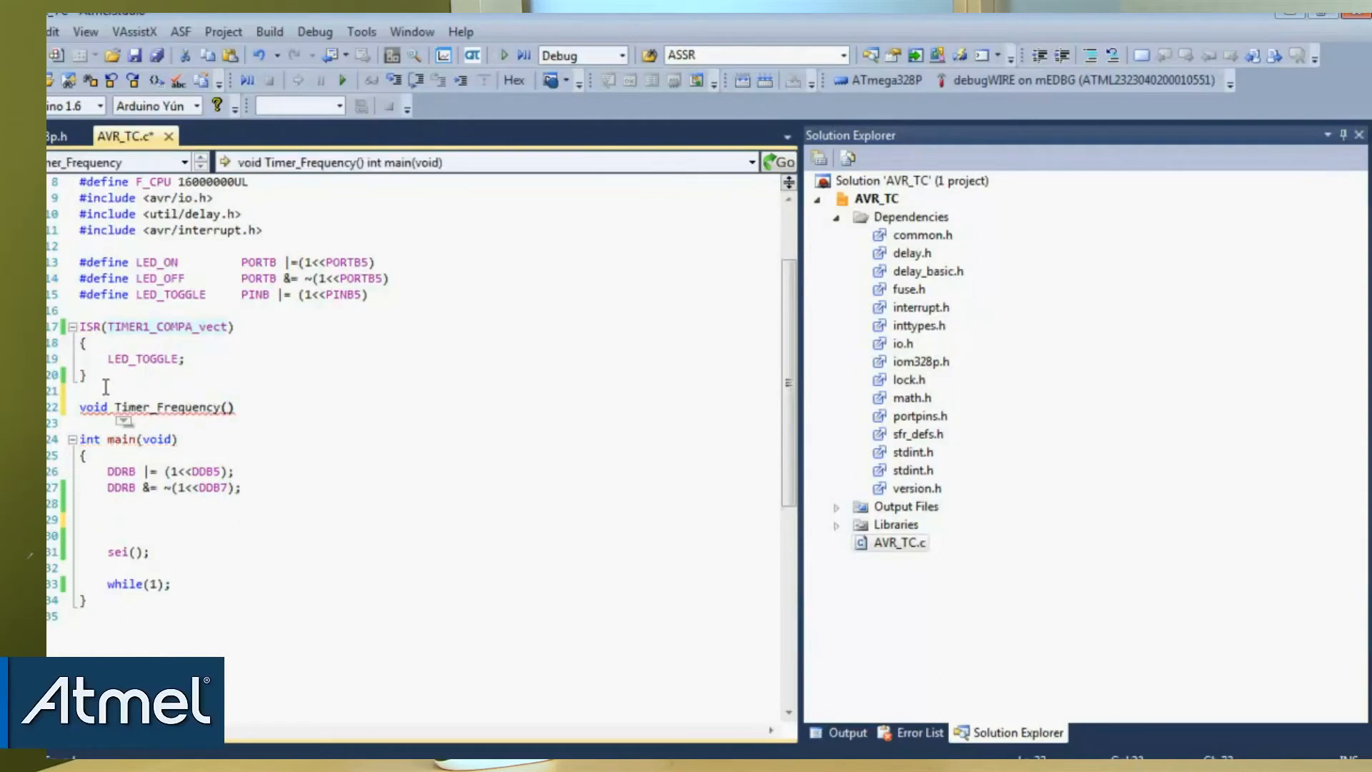
{"action": "type", "text": "uint8_t"}
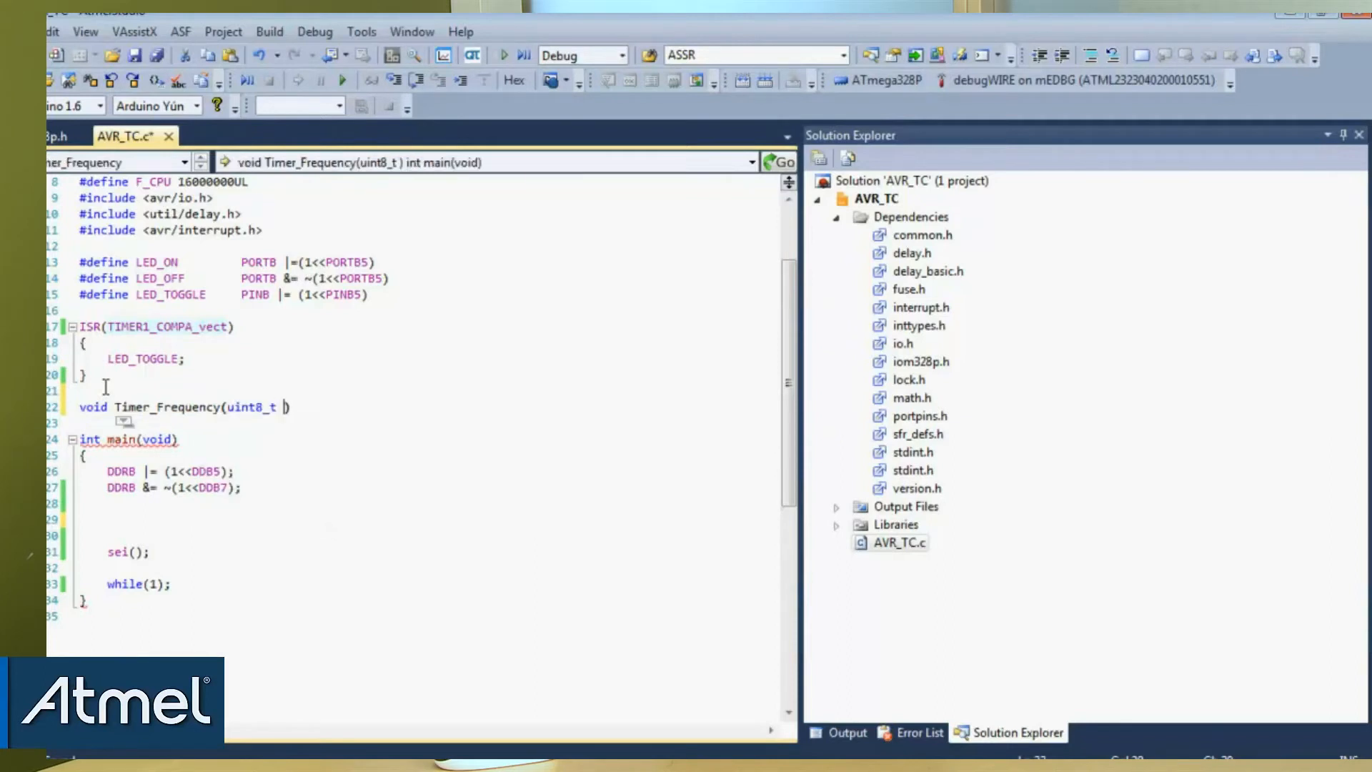
{"action": "type", "text": "freq"}
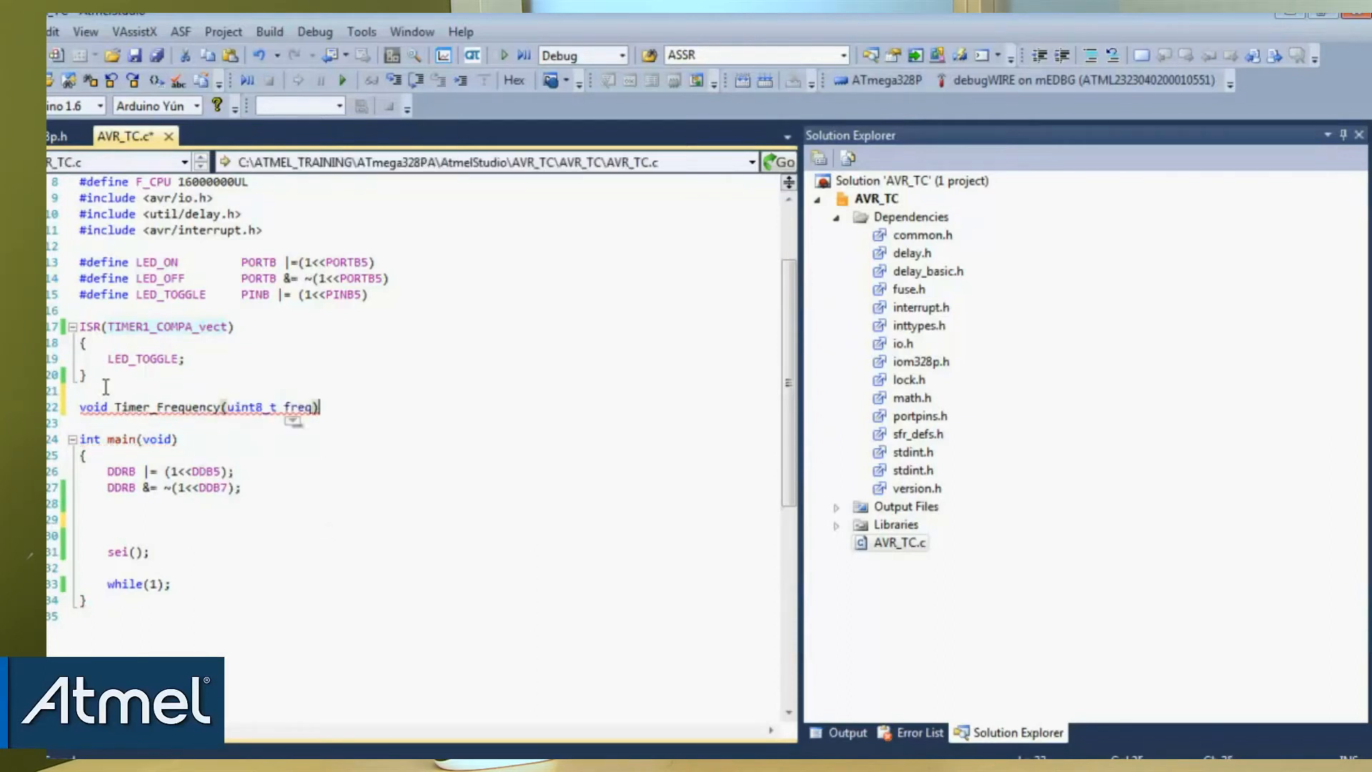
{"action": "type", "text": "TCCR1B |= (1<<CS12) | (1<<WGM12);"}
{"action": "type", "text": "TIMSK1 |= (1<<OCIE1A);"}
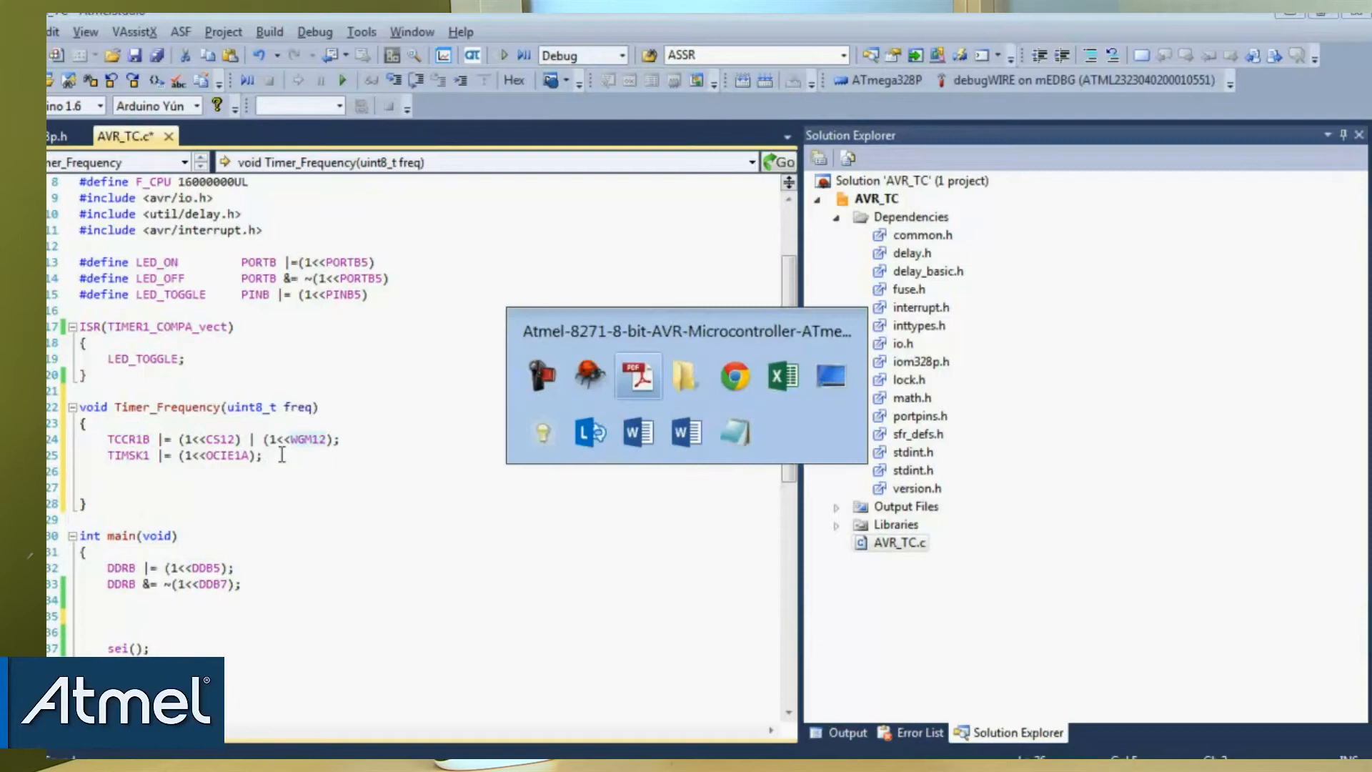
- Show section 16.9.2 Clear Timer on Compare Match with its CTC timing diagram
{"action": "left_click", "coordinate": [637, 373]}
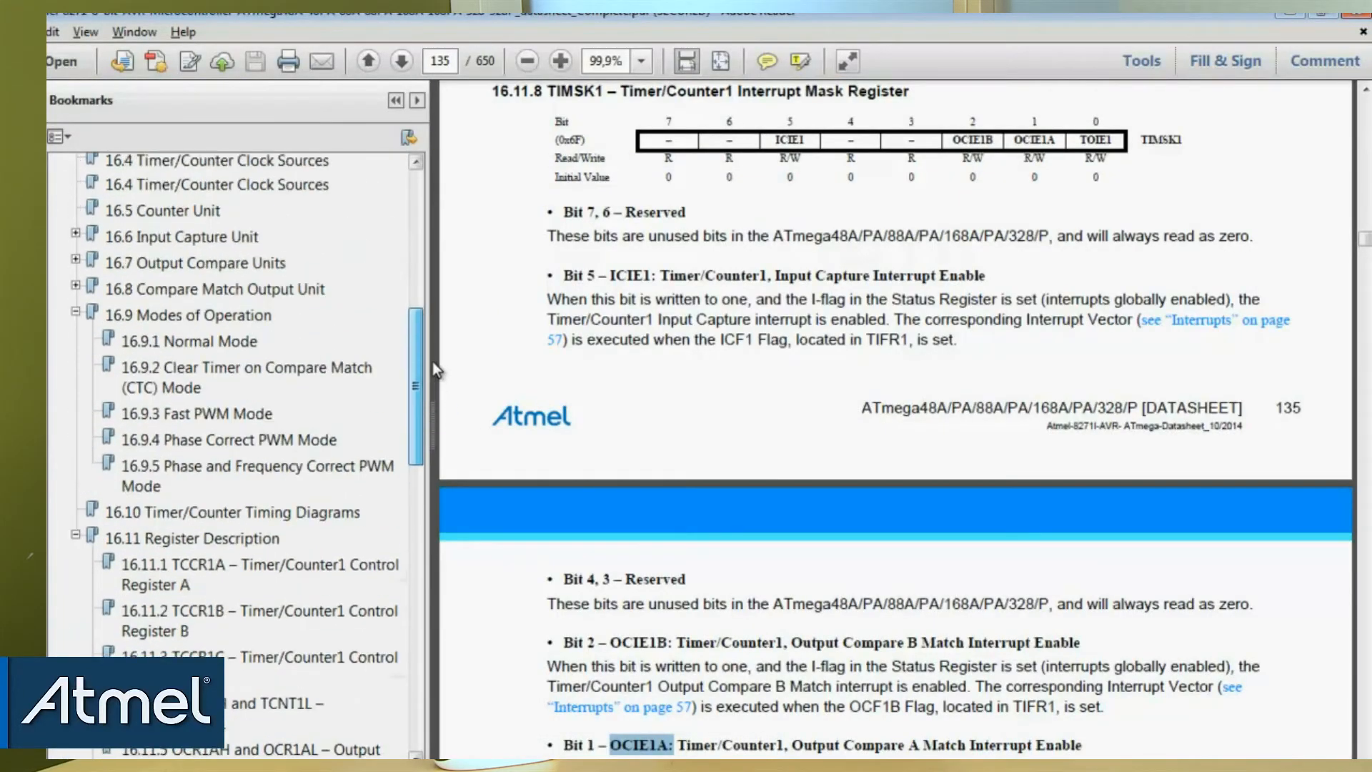
{"action": "left_click", "coordinate": [246, 377]}
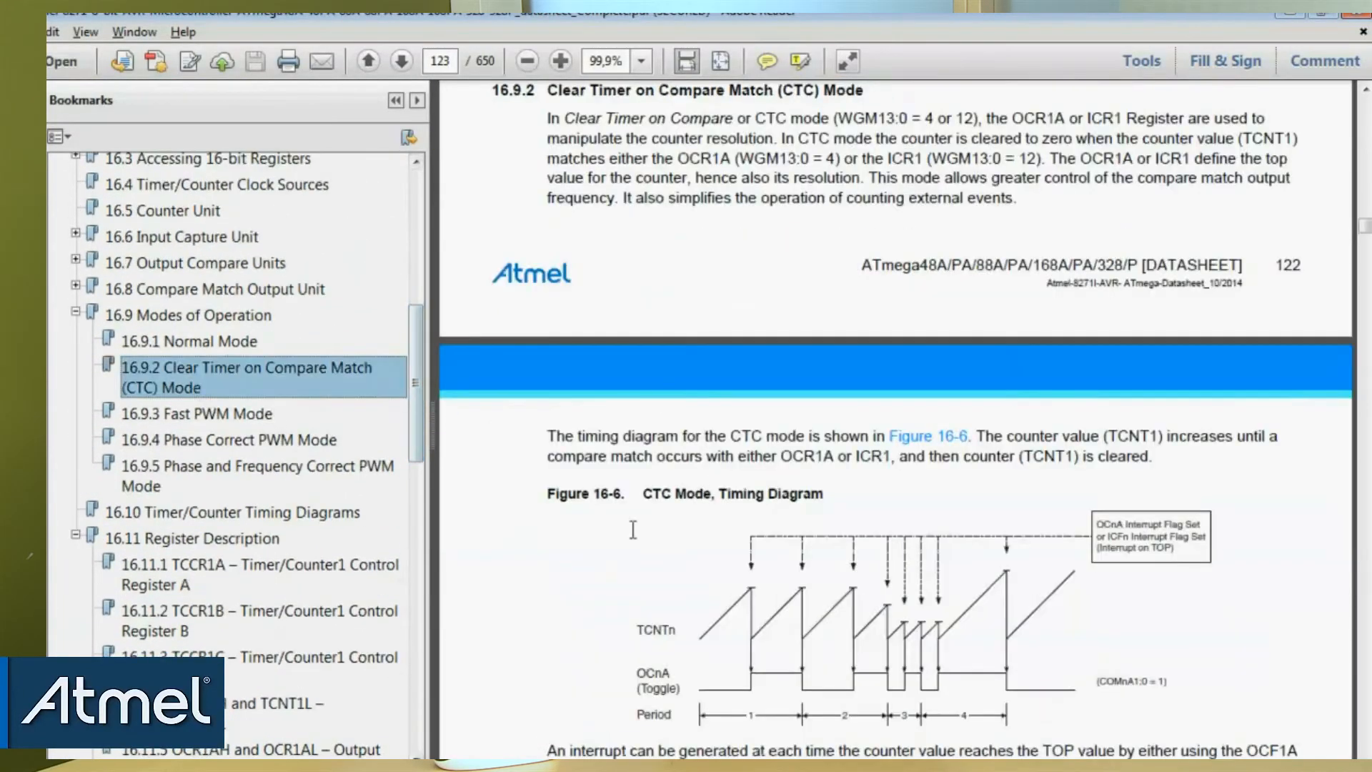
{"action": "scroll", "scroll_direction": "down", "scroll_amount": 3}
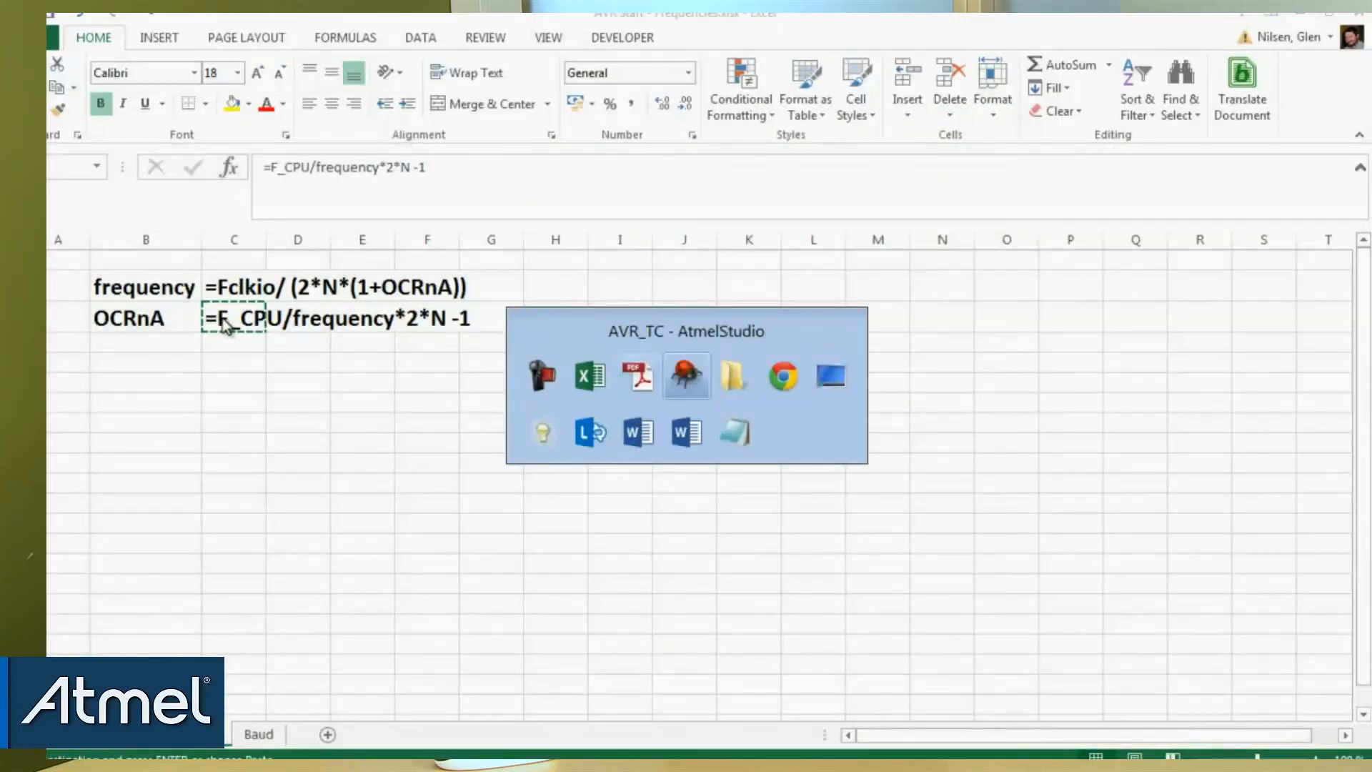
- Add the comment =F_CPU/frequency*2*N -1 inside Timer_Frequency
{"action": "left_click", "coordinate": [686, 376]}
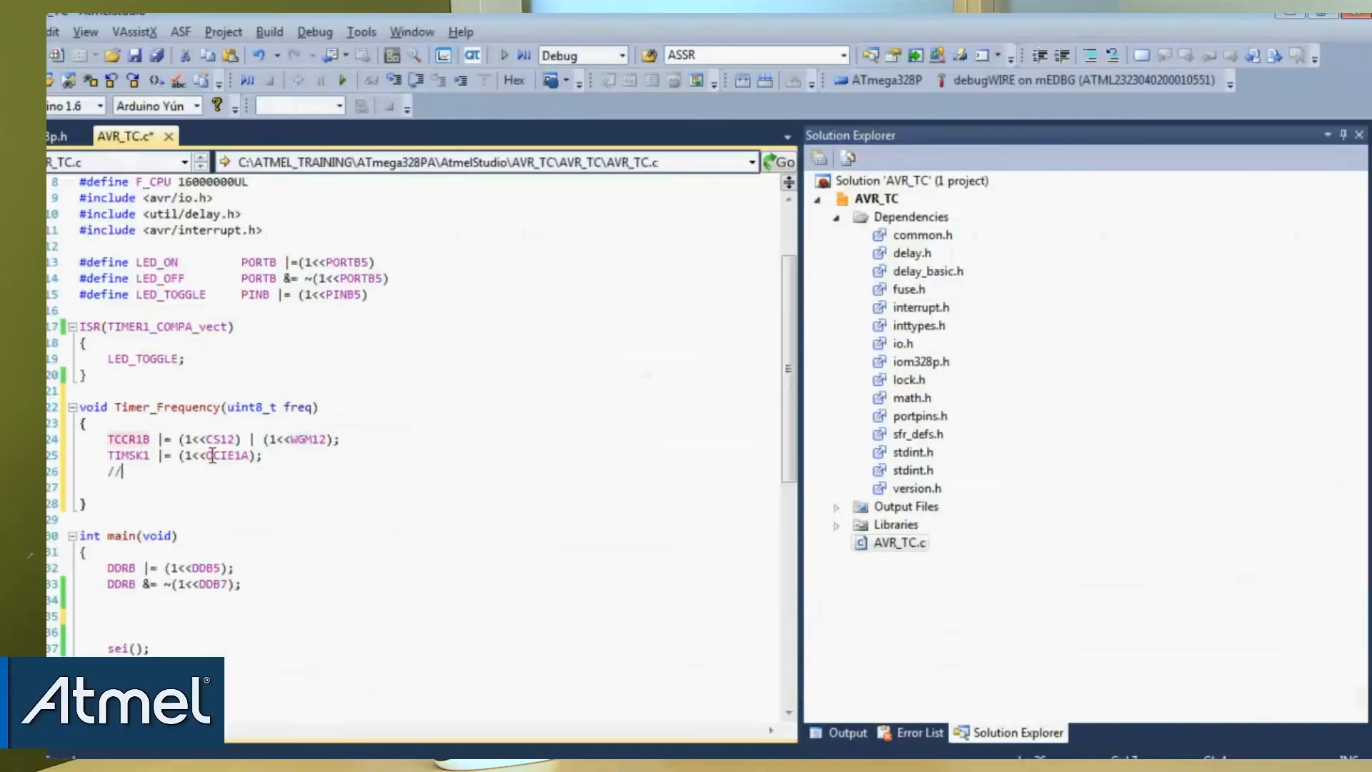
{"action": "type", "text": "=F_CPU/frequency*2*N -1"}
{"action": "type", "text": "OCR1A"}
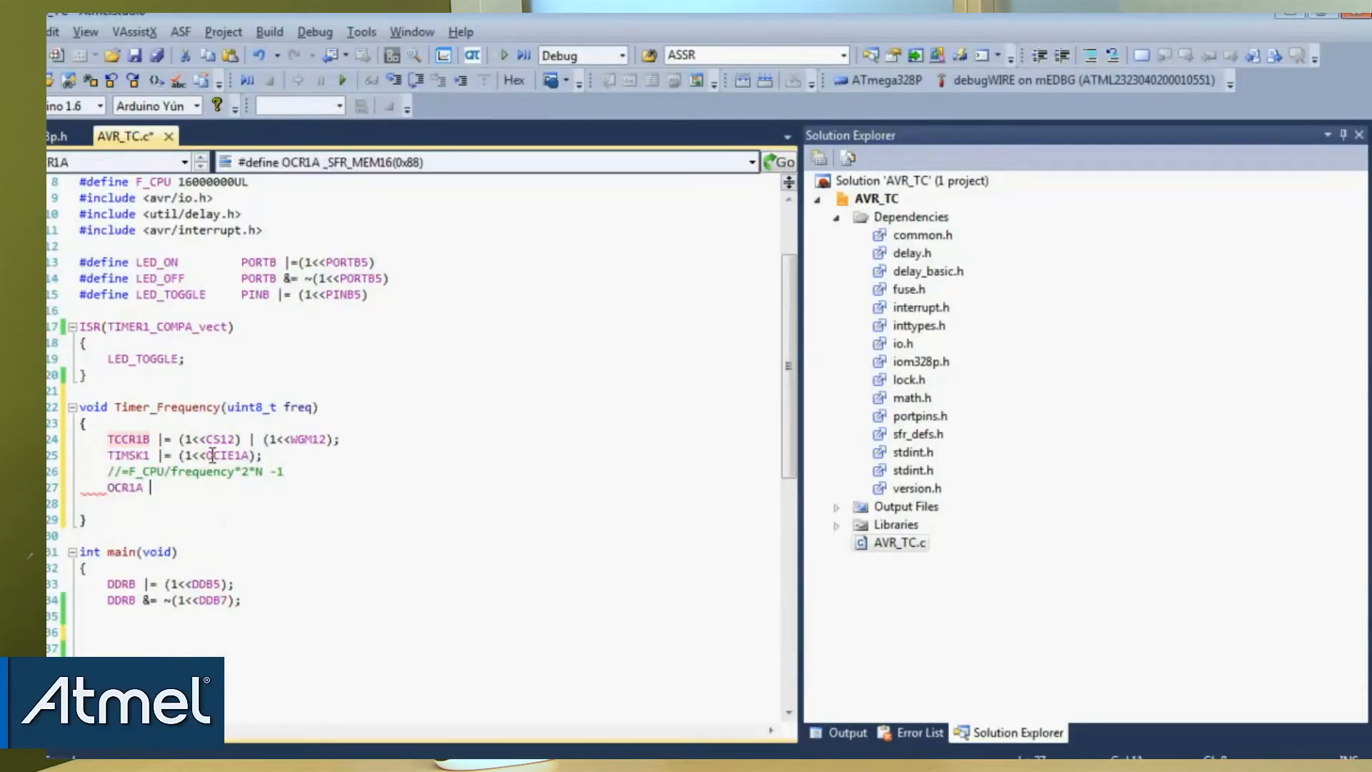
- Set OCR1A = (F_CPU/(freq*2*256)-1); as the compare value in Timer_Frequency
{"action": "type", "text": "="}
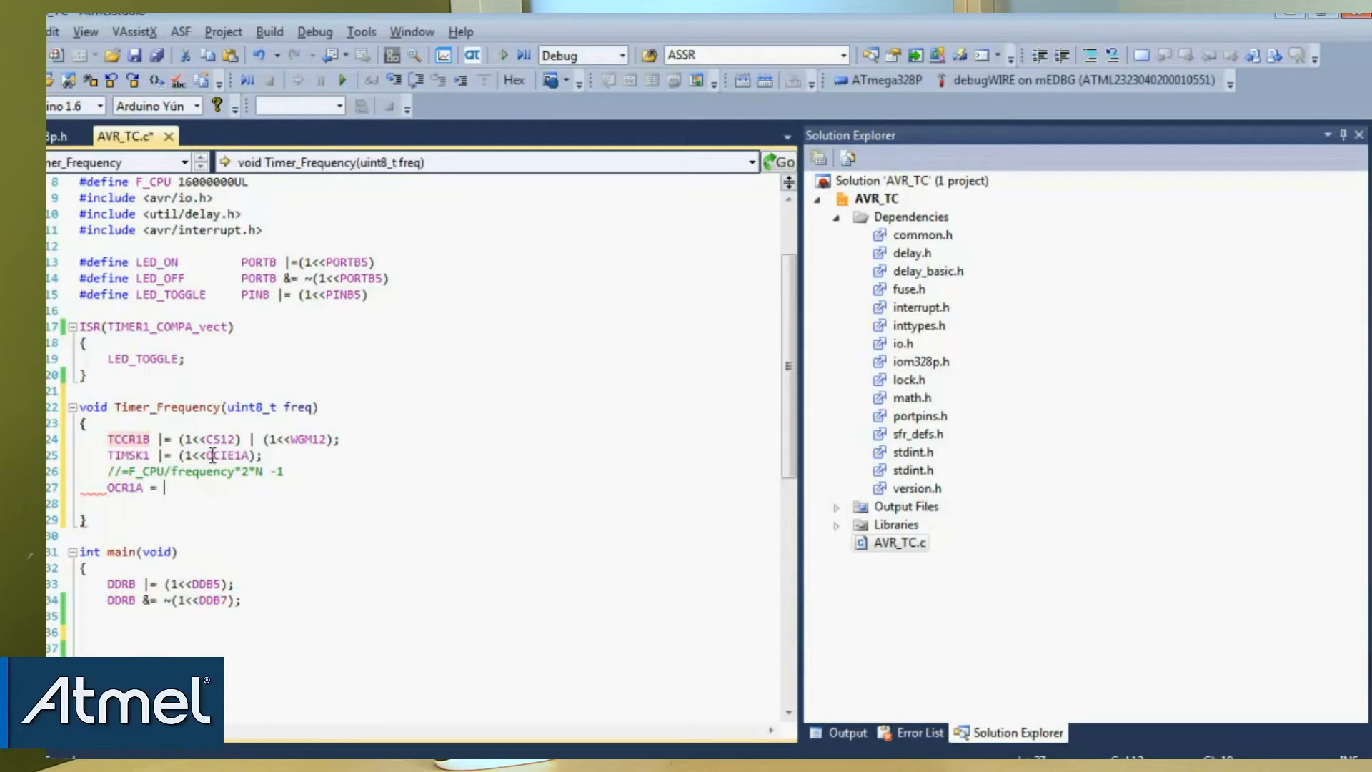
{"action": "type", "text": "F_CPU/"}
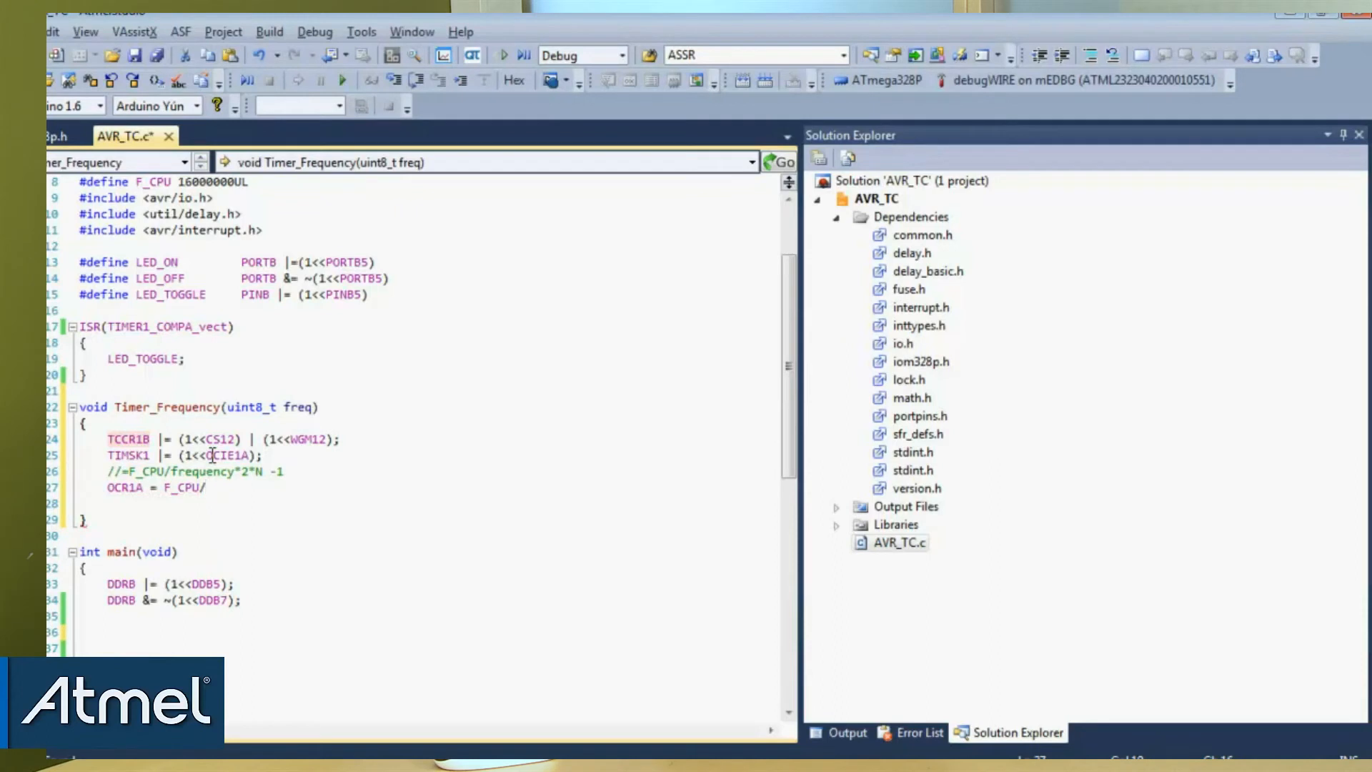
{"action": "type", "text": "("}
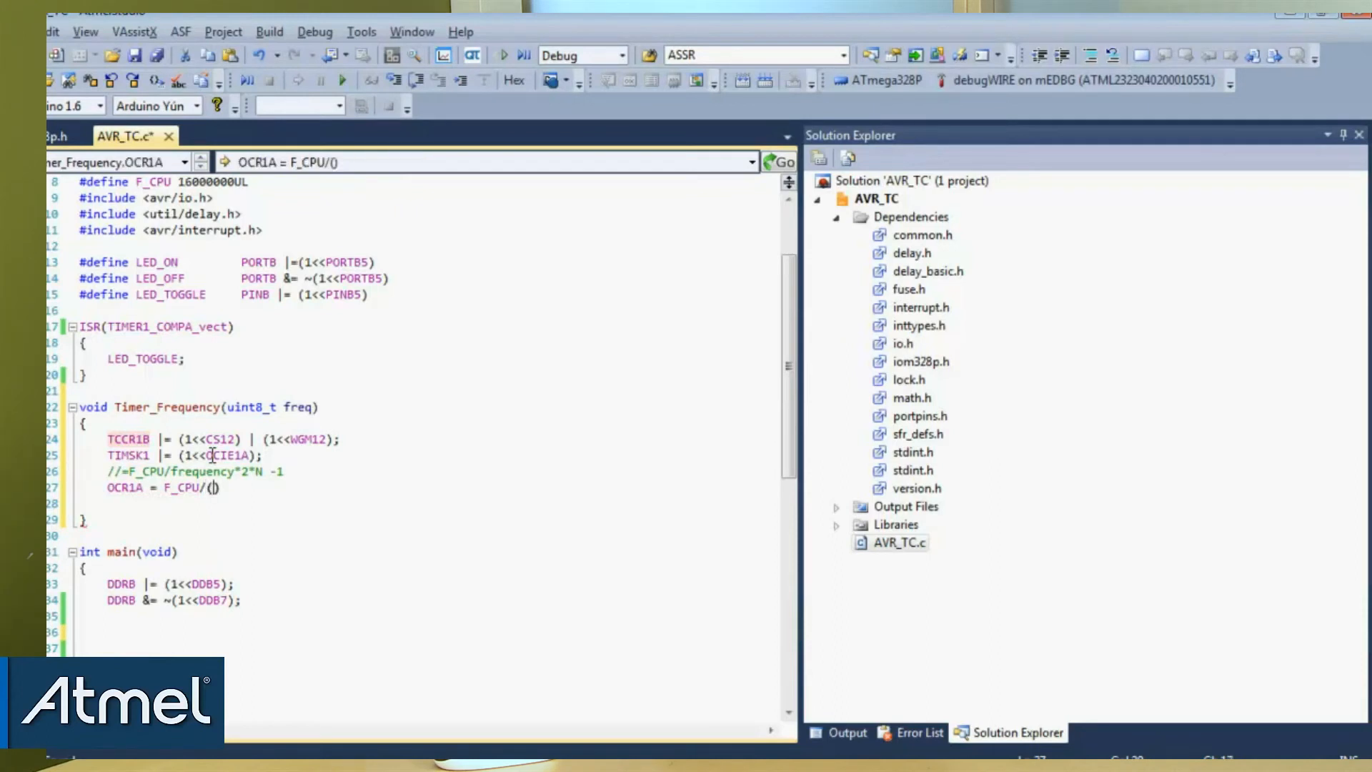
{"action": "type", "text": "f"}
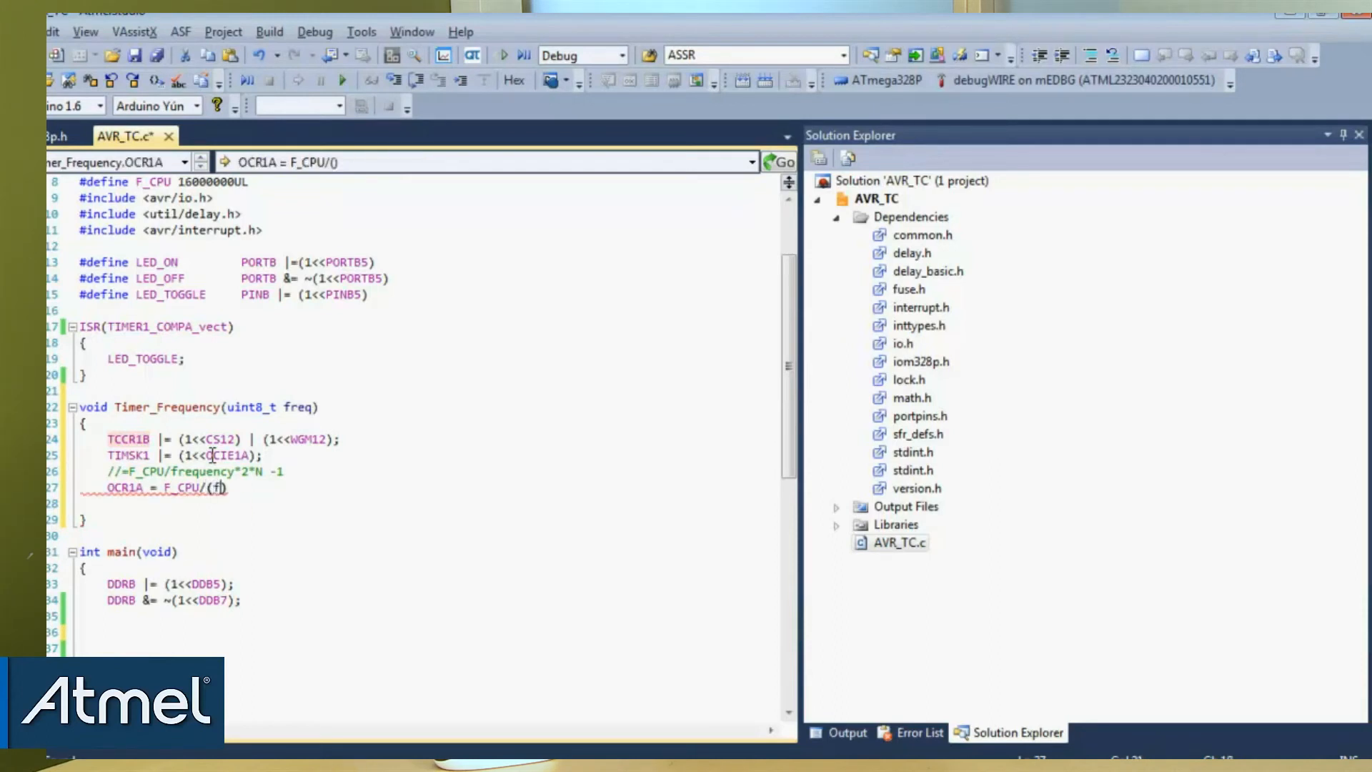
{"action": "type", "text": "alse"}
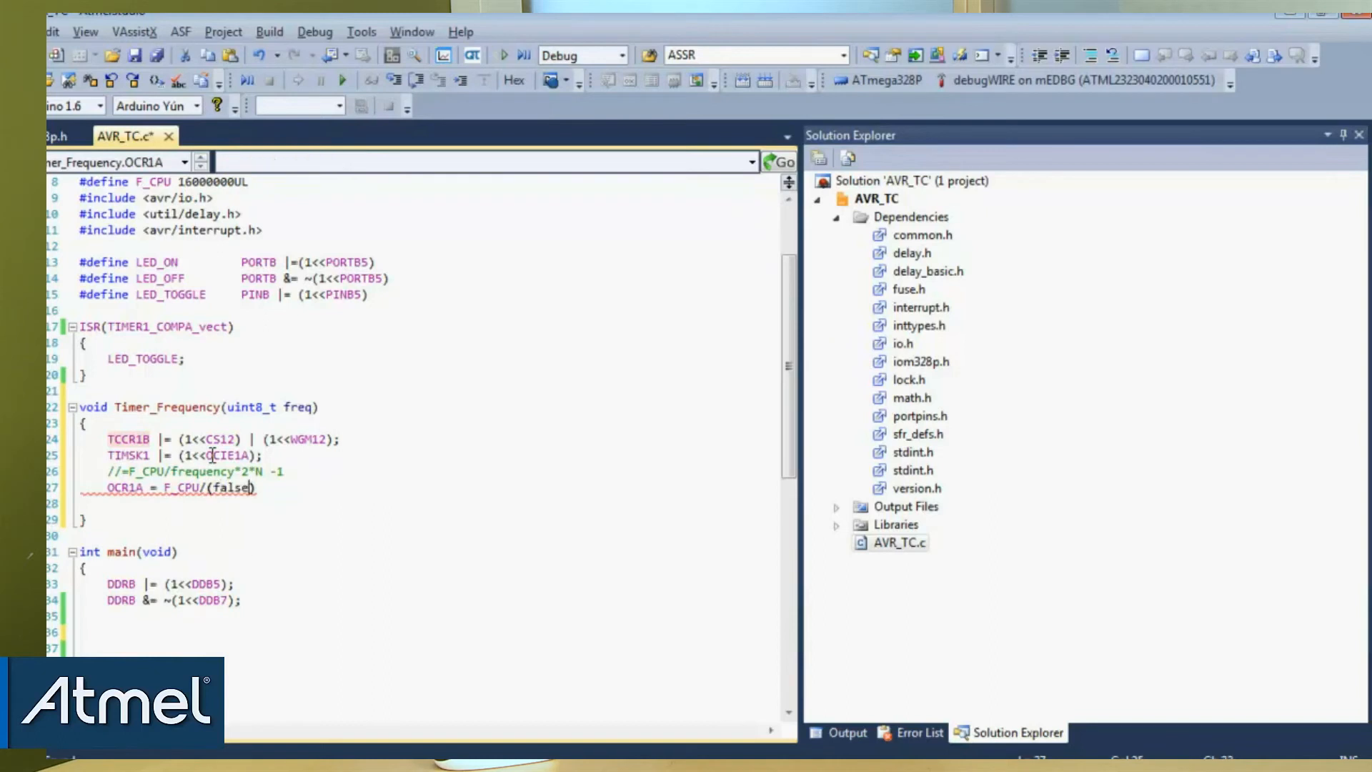
{"action": "type", "text": "freq"}
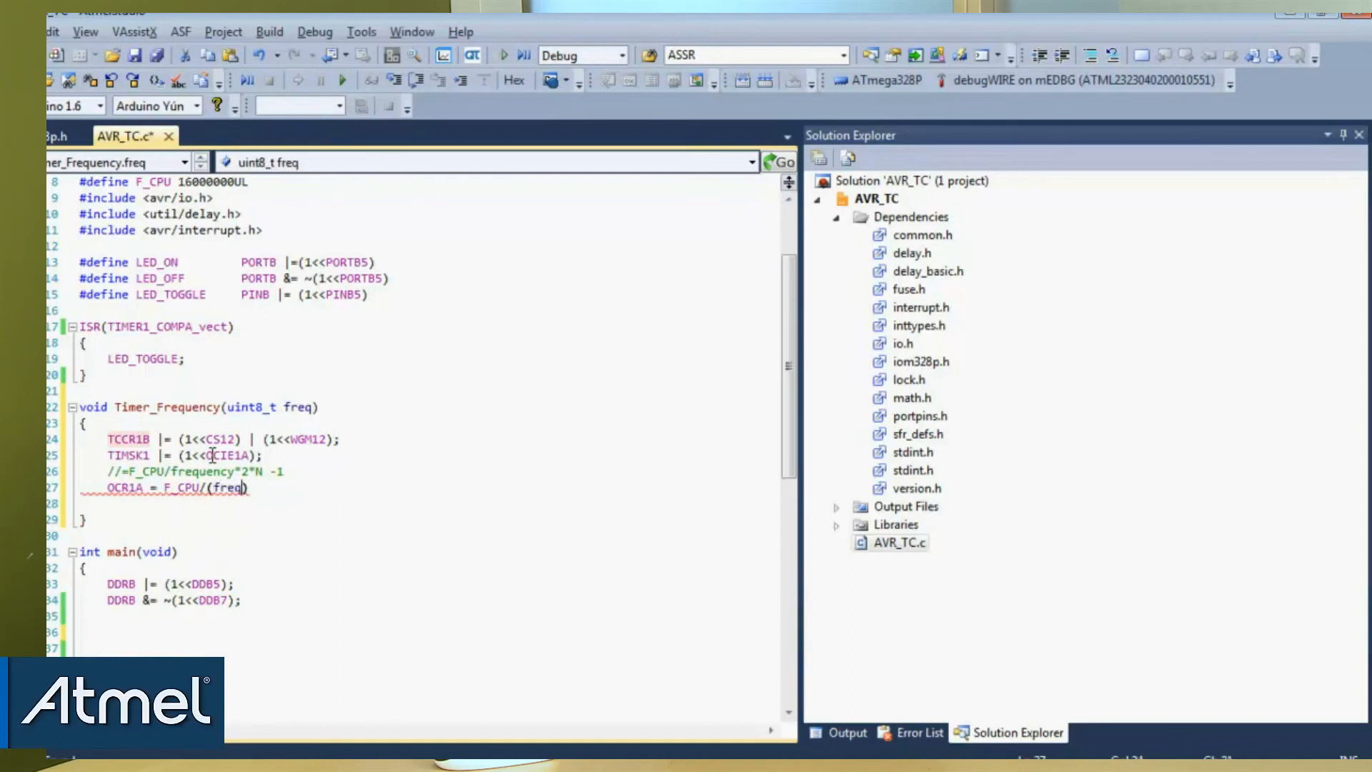
{"action": "type", "text": "*2"}
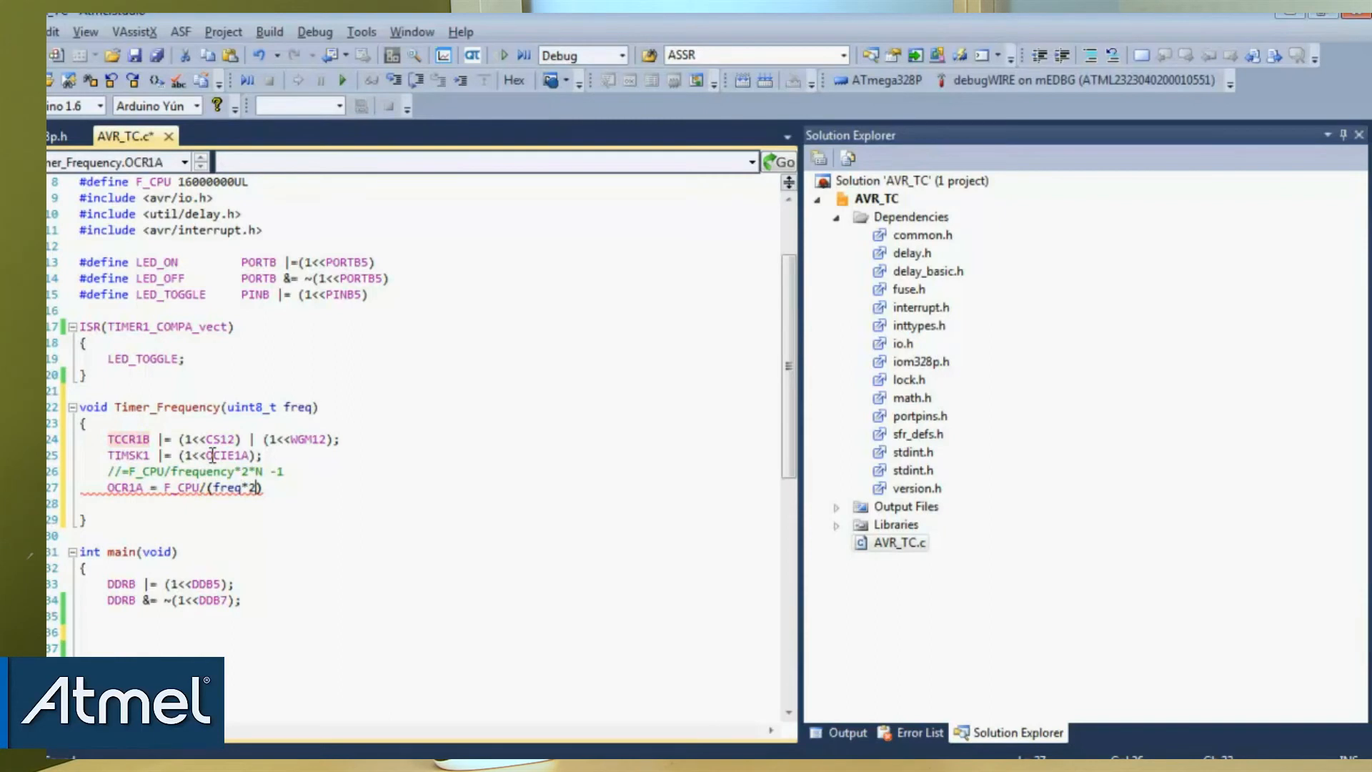
{"action": "type", "text": "256"}
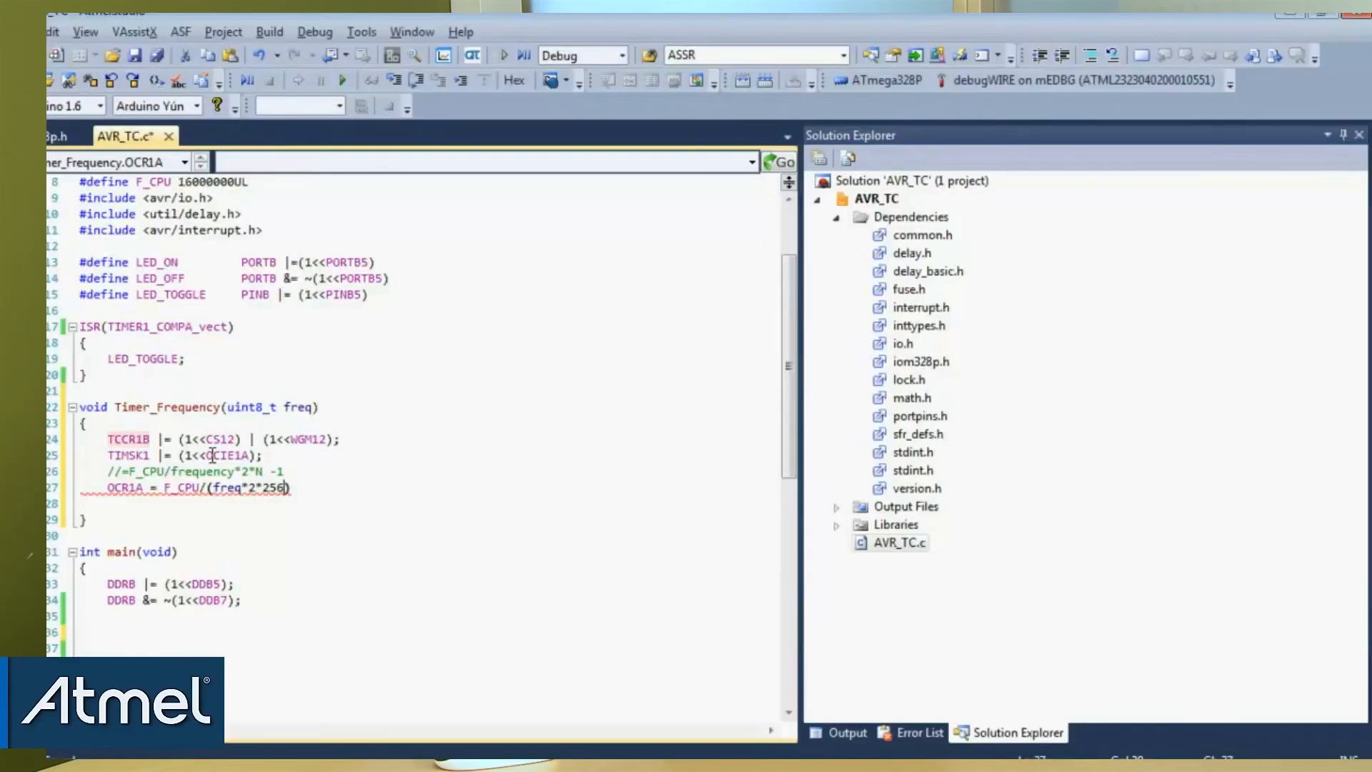
{"action": "type", "text": "-1"}
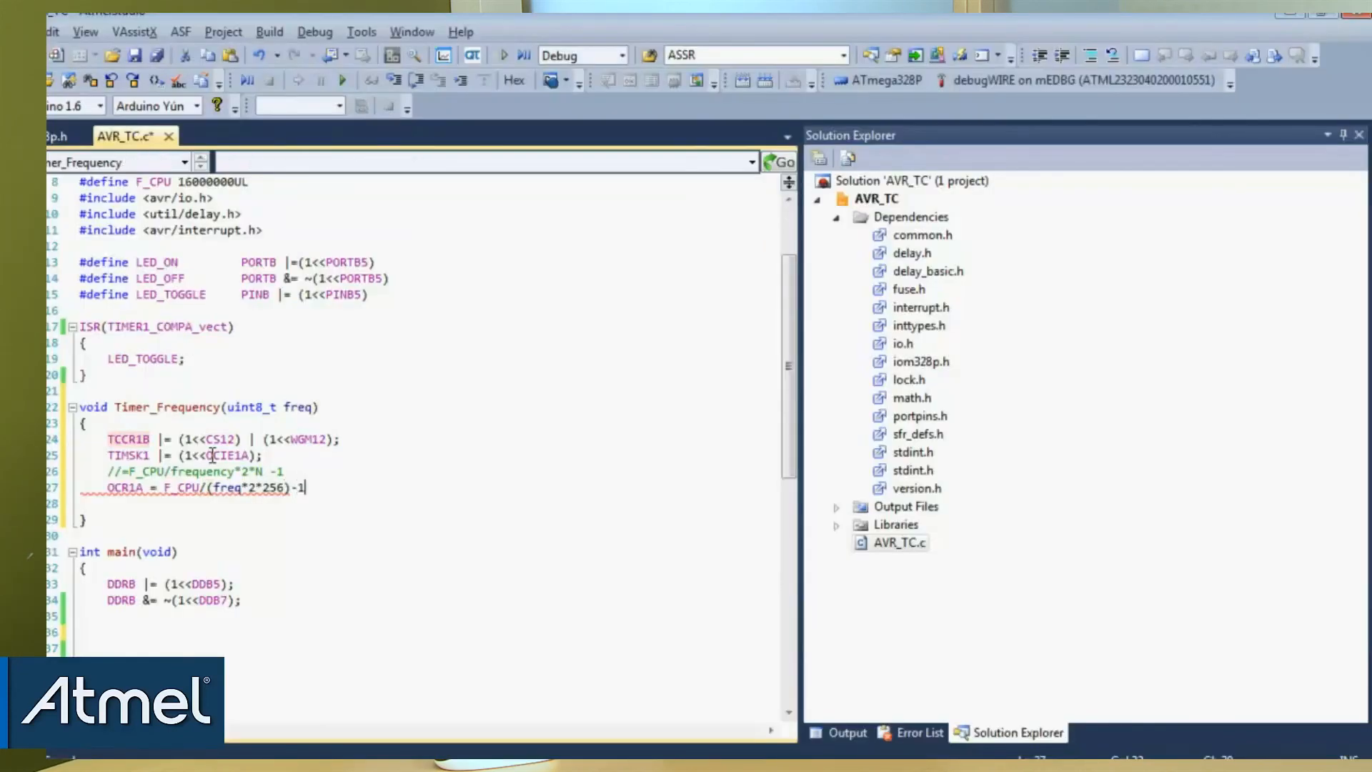
{"action": "left_click", "coordinate": [172, 488]}
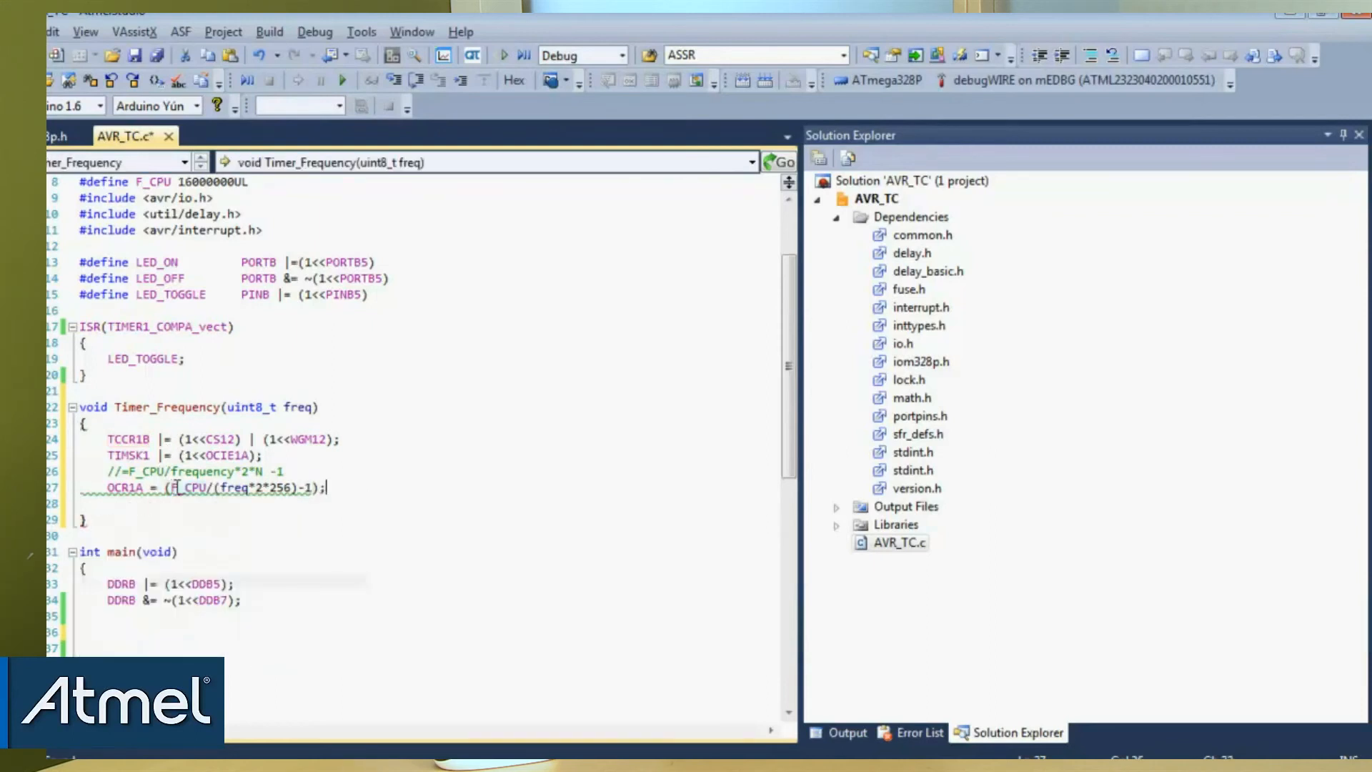
- Call Timer_Frequency(4); from main, build successfully, then change the argument to 100
{"action": "left_click", "coordinate": [222, 619]}
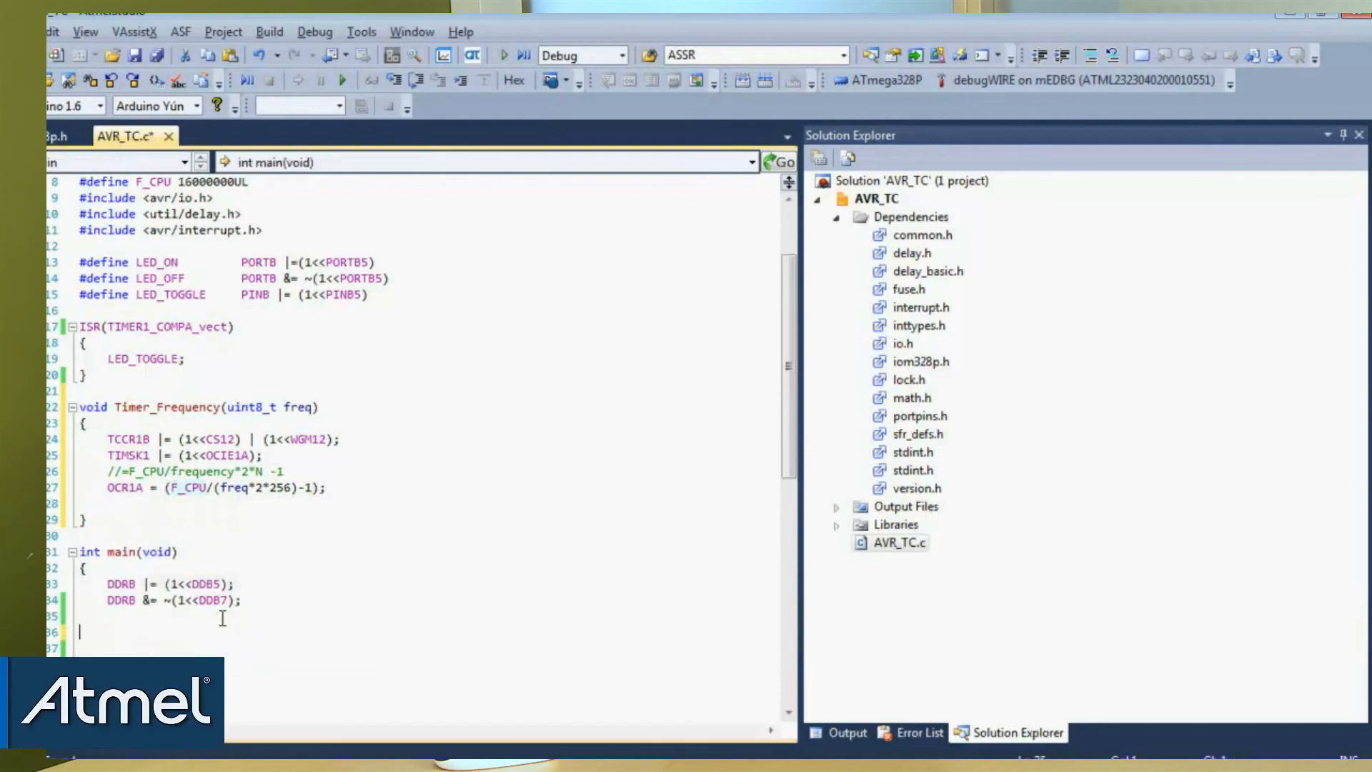
{"action": "type", "text": "tim"}
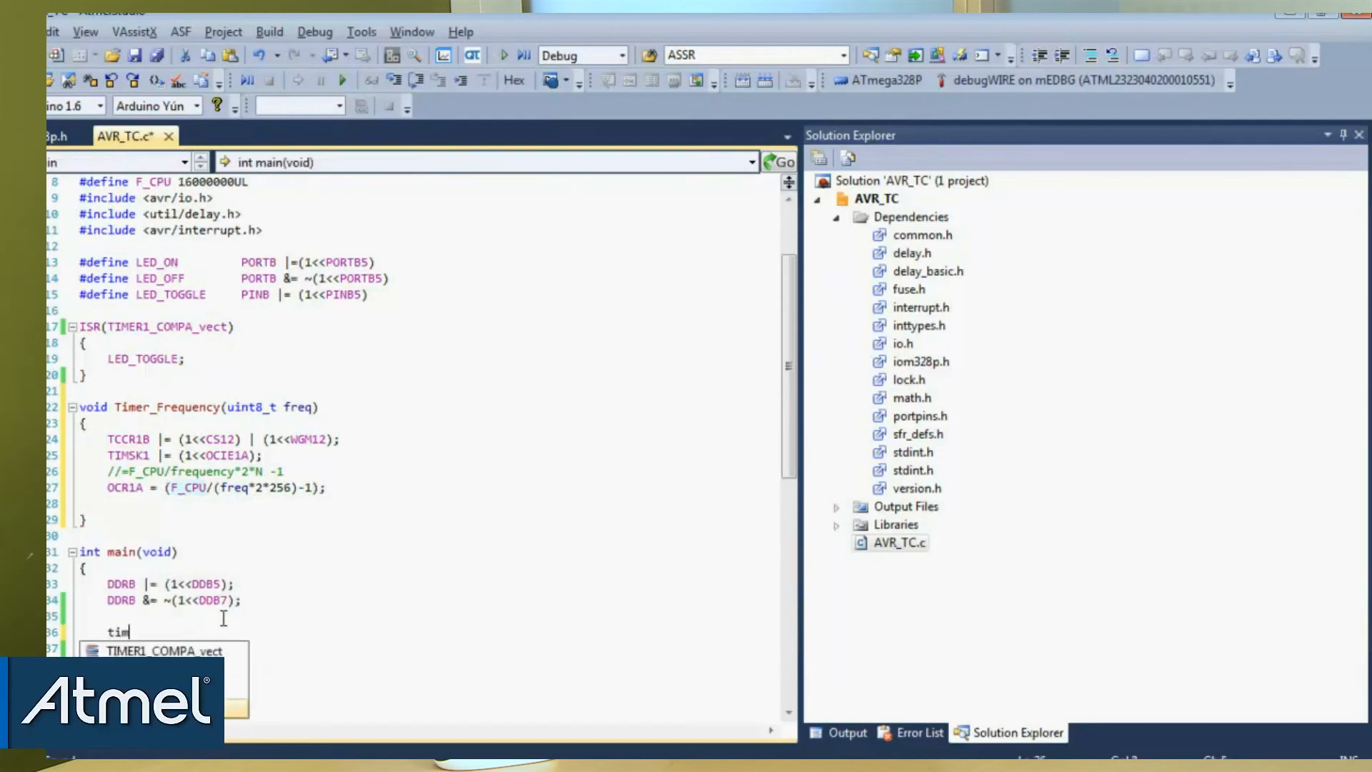
{"action": "type", "text": "Timer_Frequency(4"}
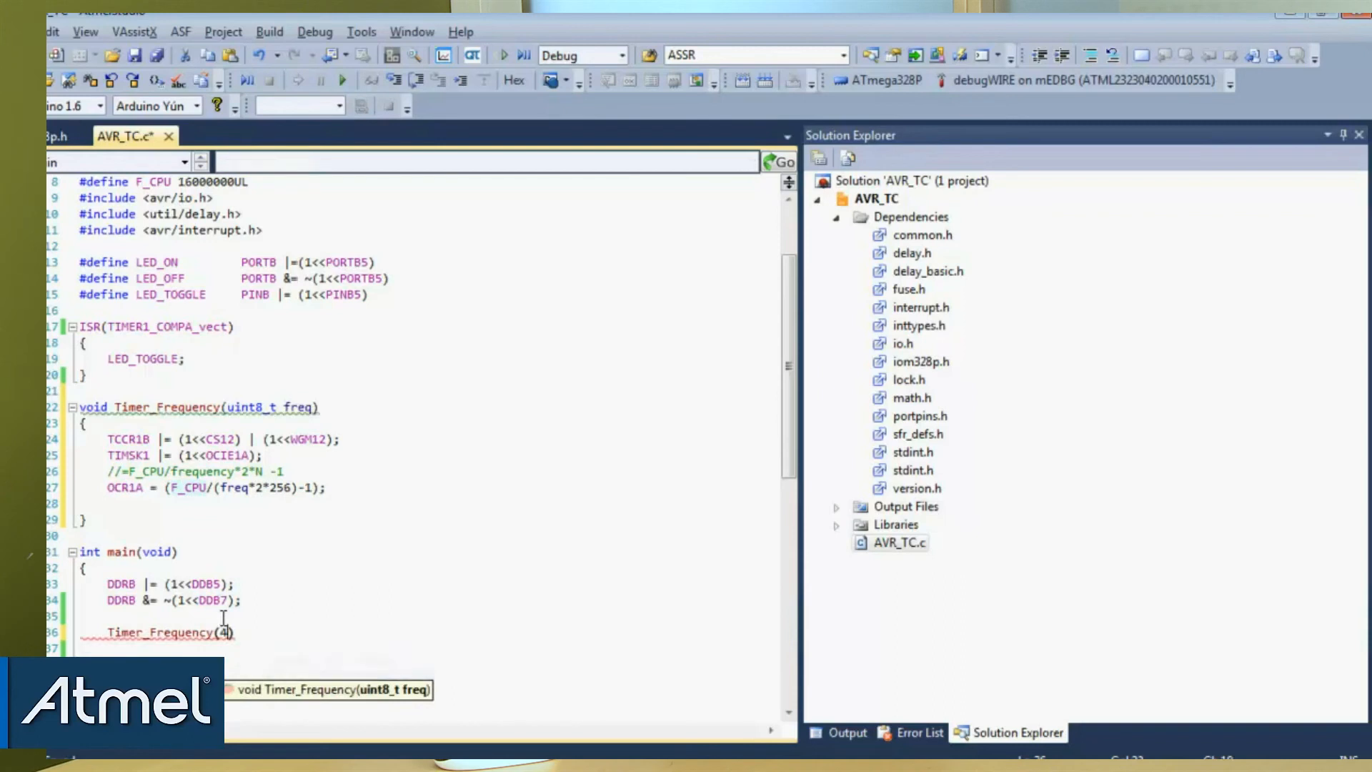
{"action": "type", "text": ";"}
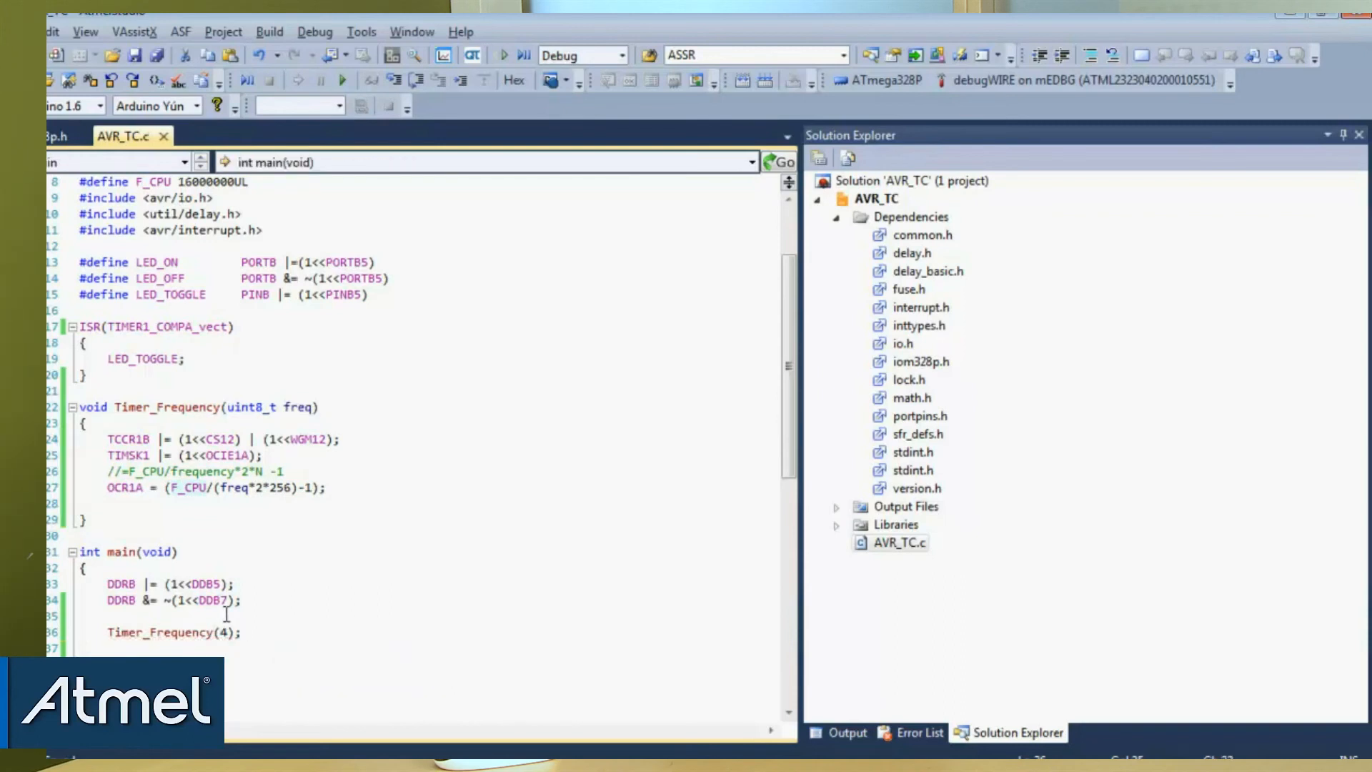
{"action": "mouse_move", "coordinate": [502, 56]}
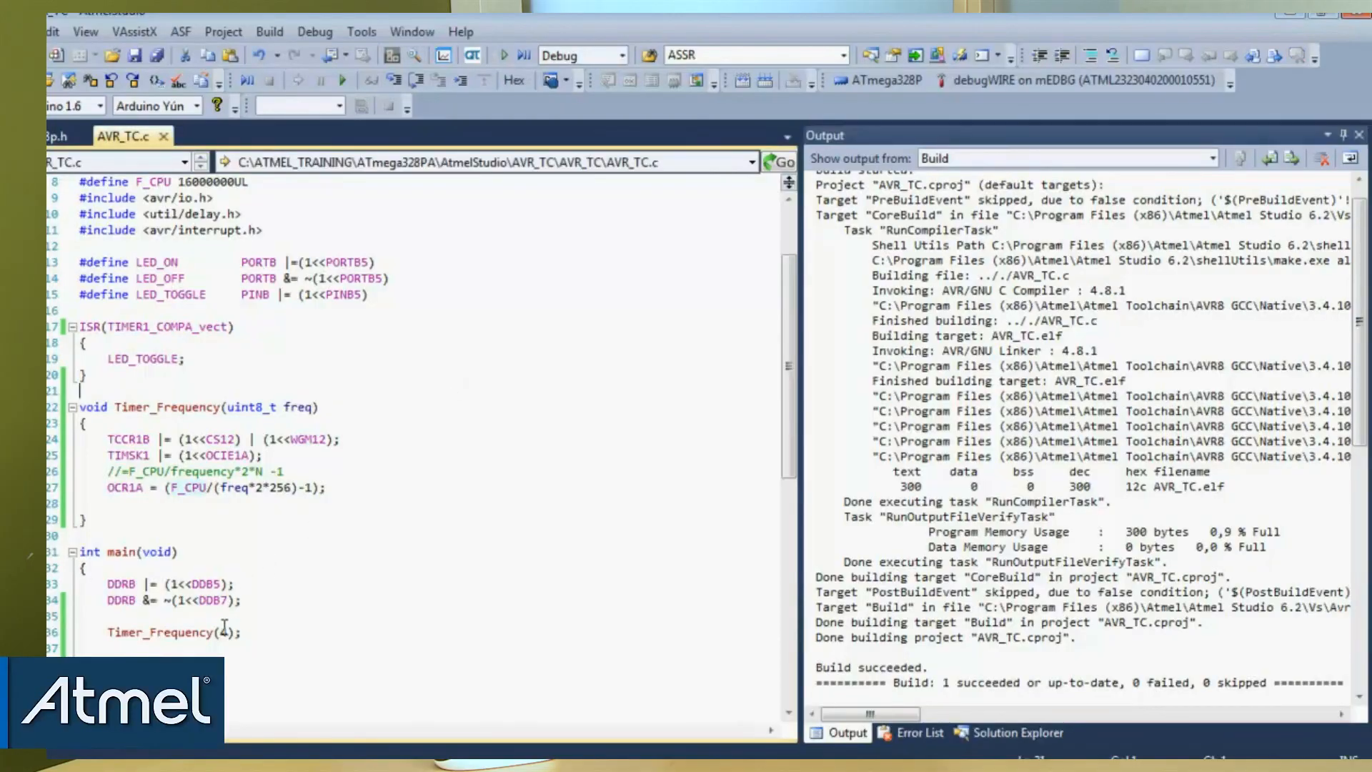
{"action": "type", "text": "100"}
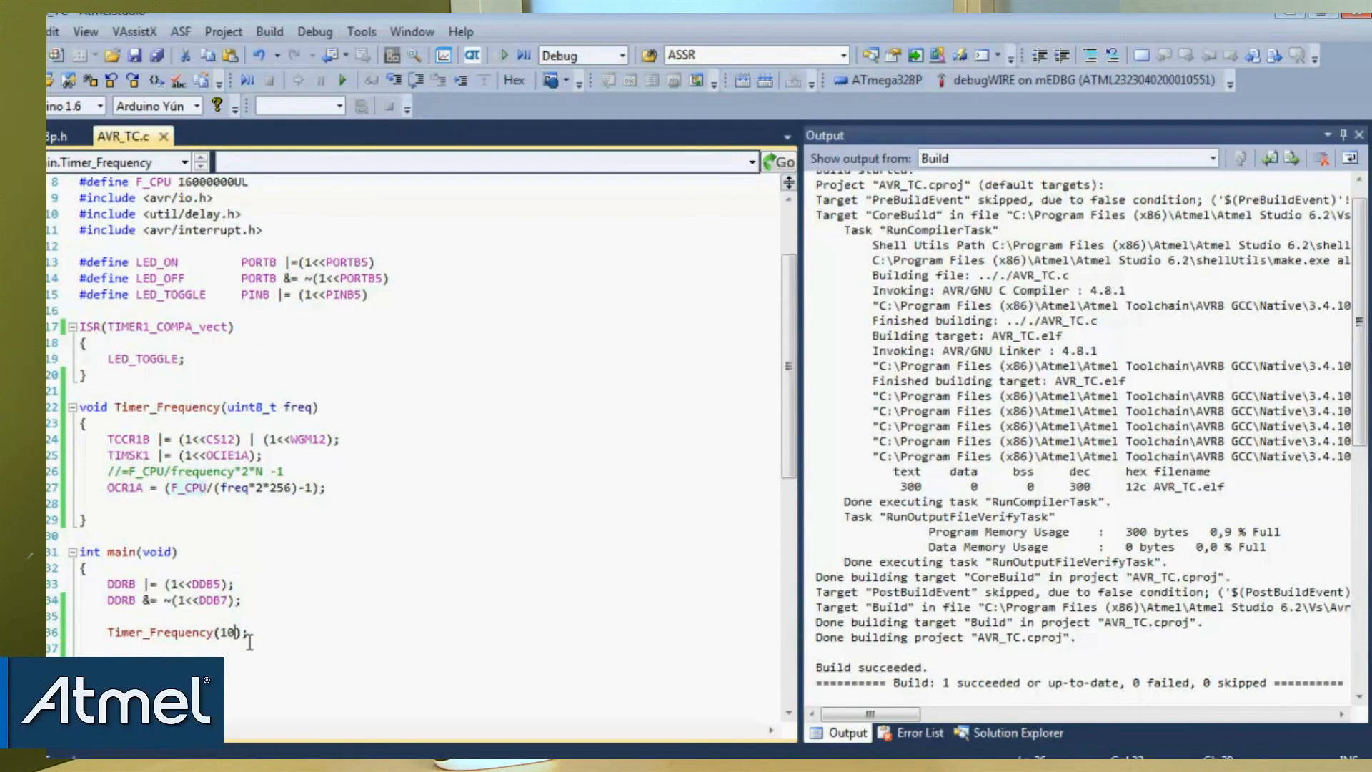